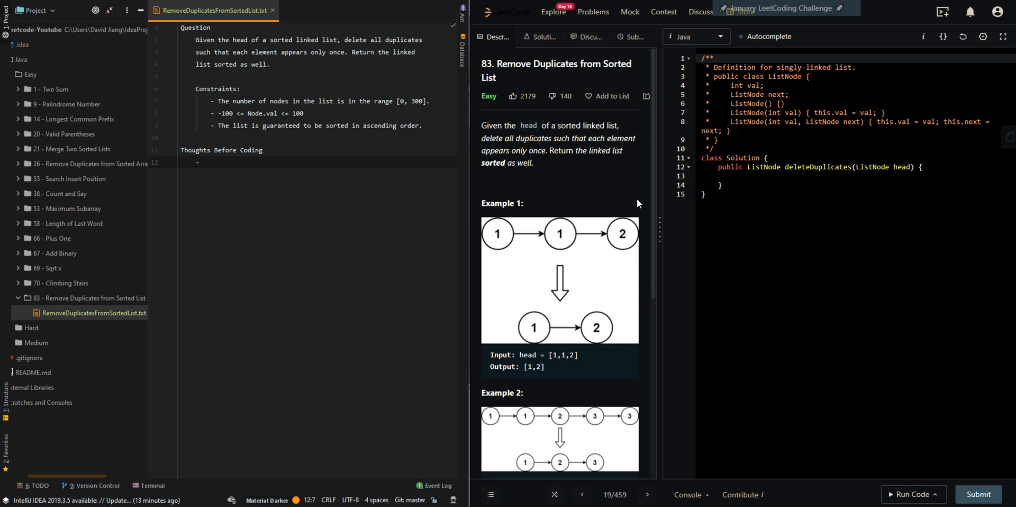
{"action": "mouse_move", "coordinate": [544, 125]}
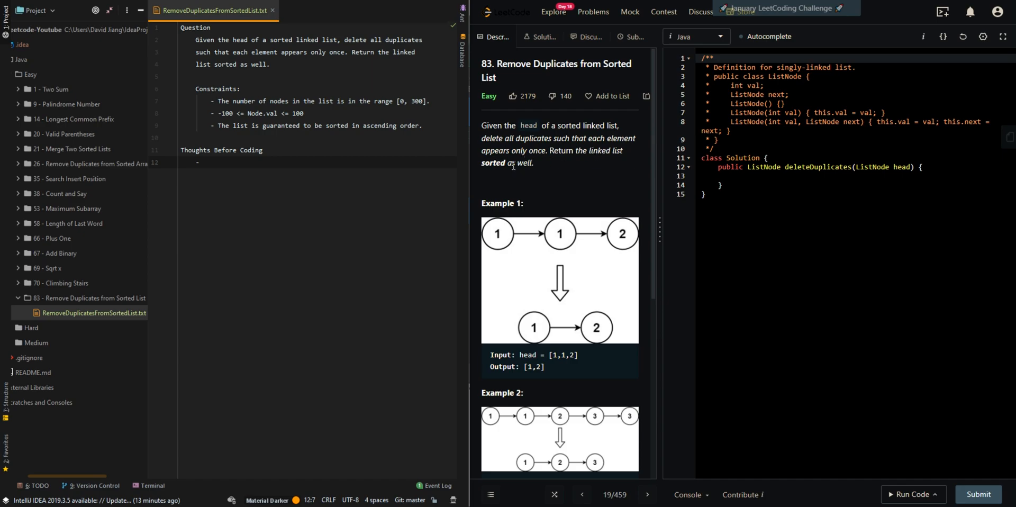
Note under Thoughts Before Coding that the sorted list groups duplicate nodes together.
{"action": "scroll", "scroll_direction": "down", "scroll_amount": 3}
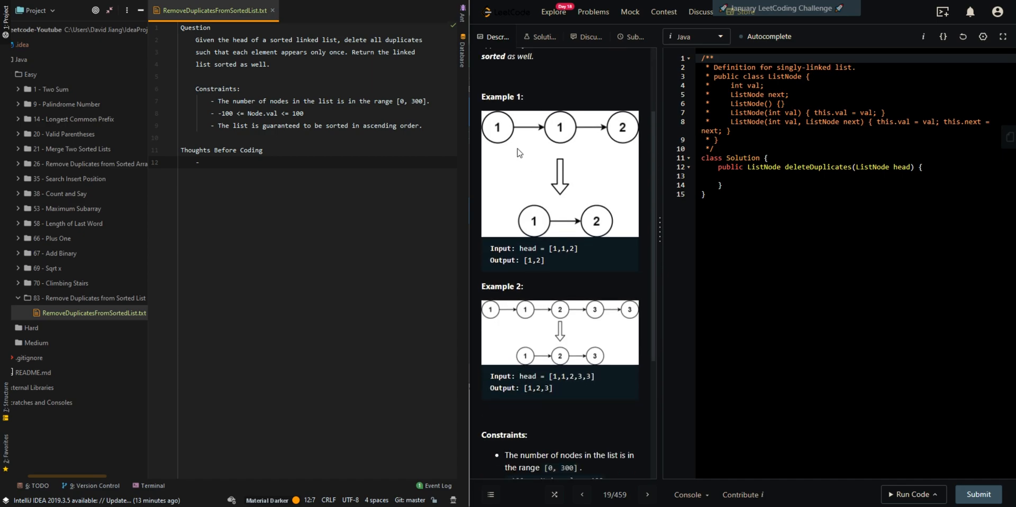
{"action": "mouse_move", "coordinate": [502, 136]}
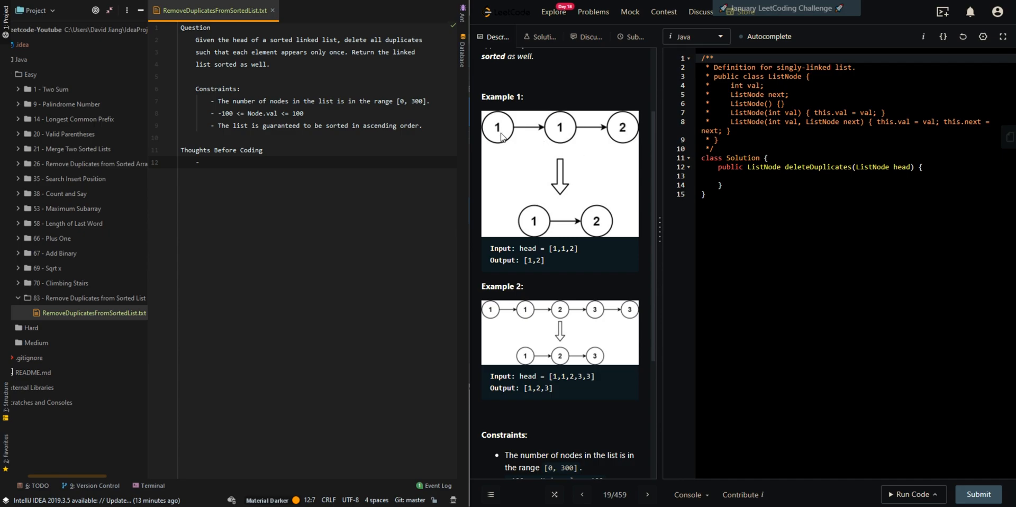
{"action": "mouse_move", "coordinate": [606, 226]}
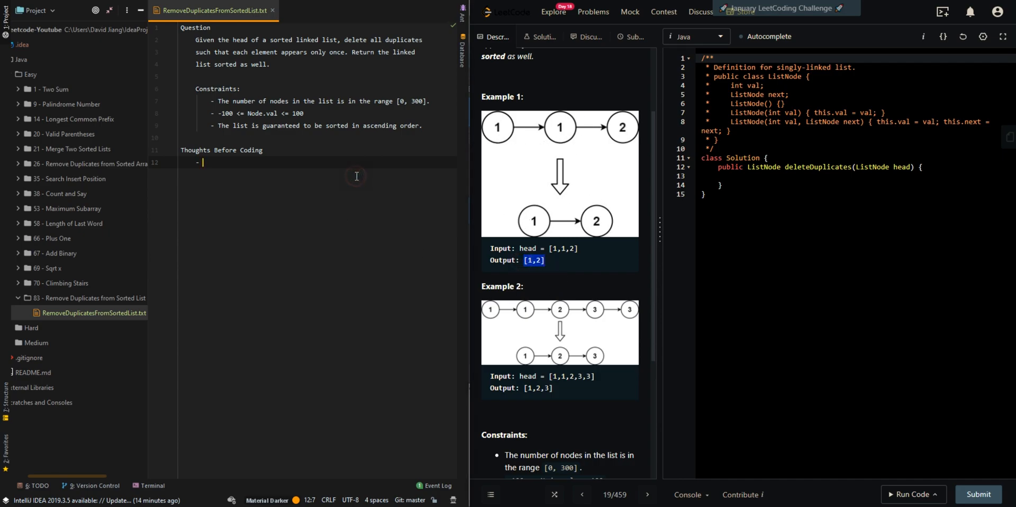
{"action": "type", "text": "Since the input list sorte"}
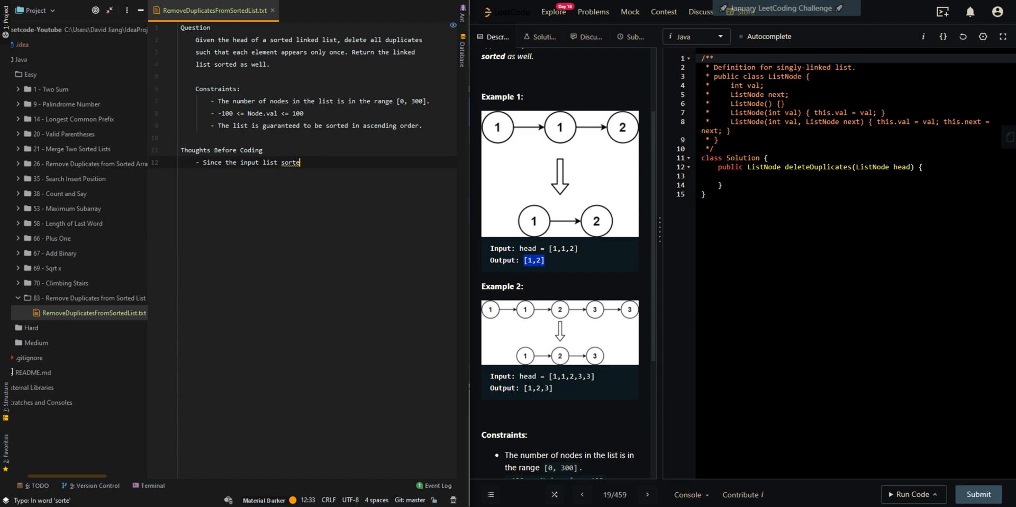
{"action": "type", "text": "d in ascending order"}
{"action": "type", "text": "- All of the du"}
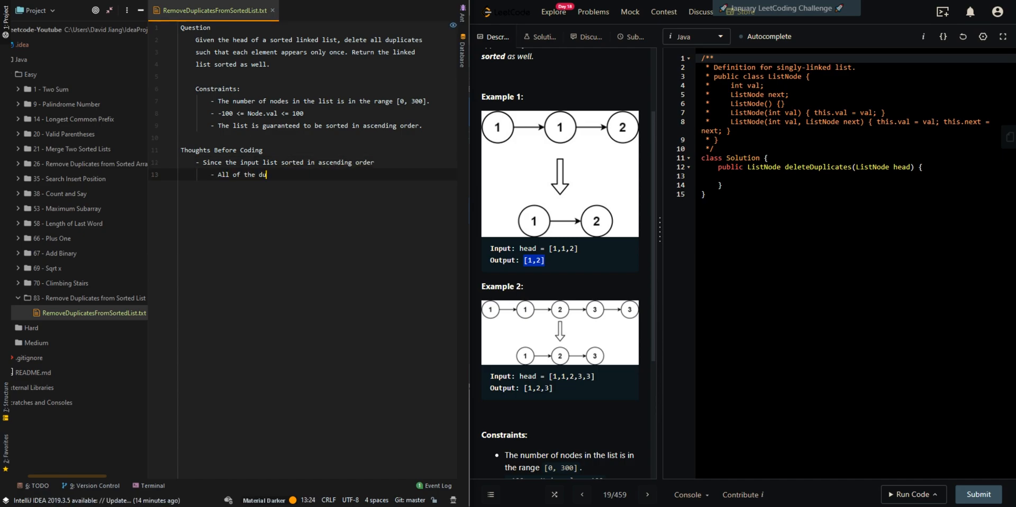
{"action": "type", "text": "plicate nodes are go"}
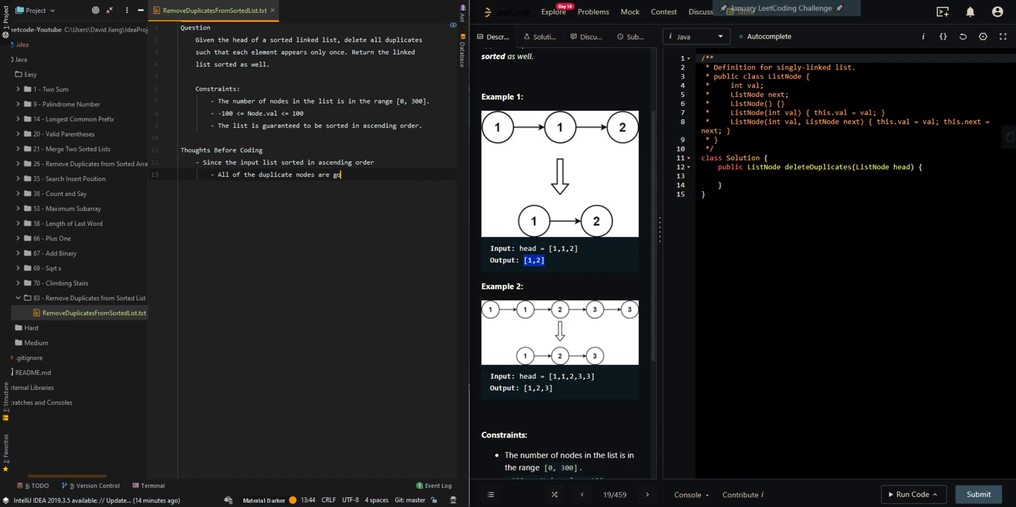
{"action": "type", "text": "rouped together"}
{"action": "type", "text": "- This means for each of the e"}
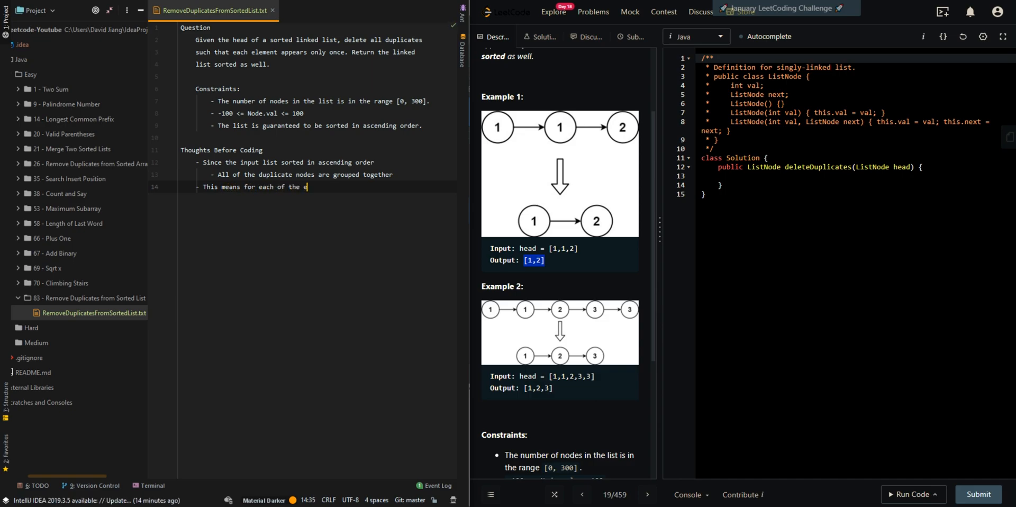
Add bullets on checking whether 'x.next' has value 'x' and skipping duplicates, e.g. x -> x -> x.
{"action": "key", "text": "Backspace"}
{"action": "type", "text": "node 'x"}
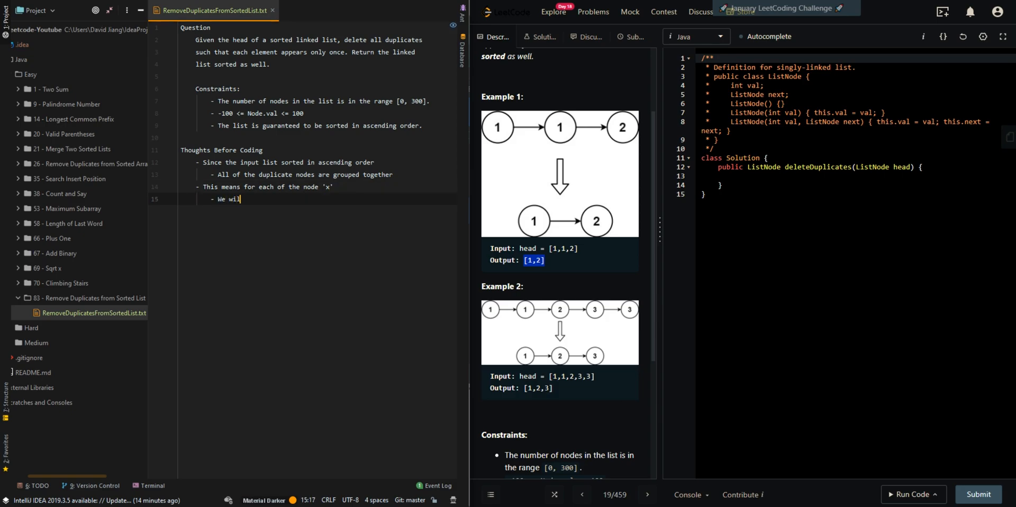
{"action": "type", "text": "first check if 'x.next' has the"}
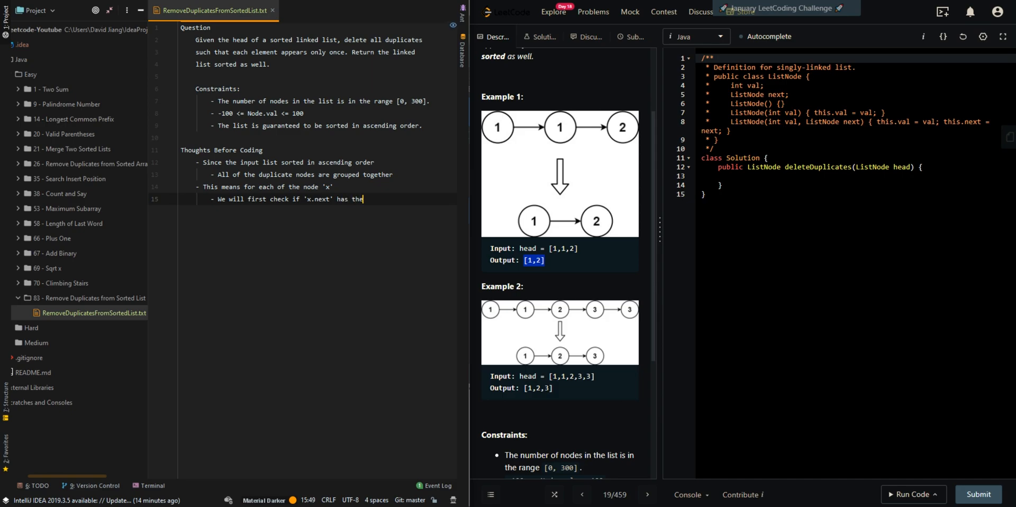
{"action": "type", "text": "same"}
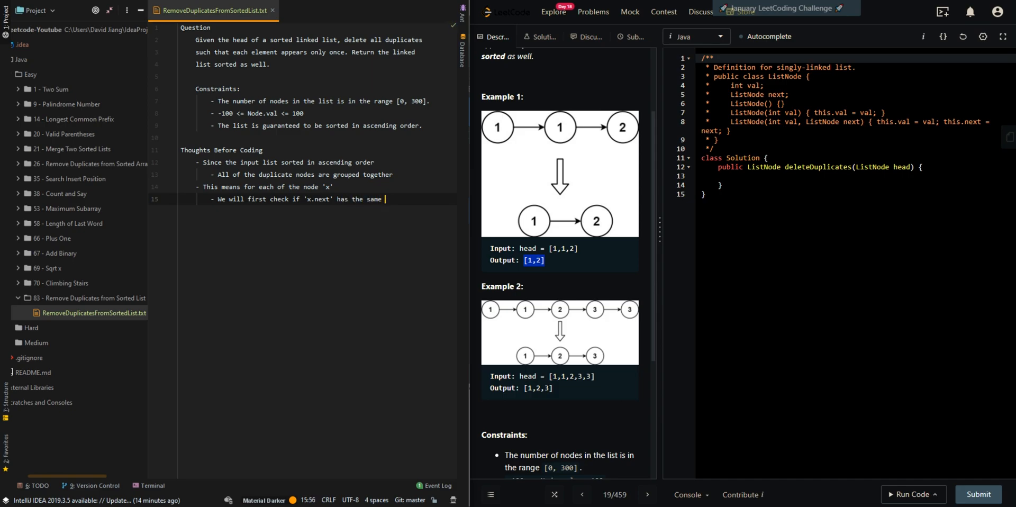
{"action": "type", "text": "value as 'x'"}
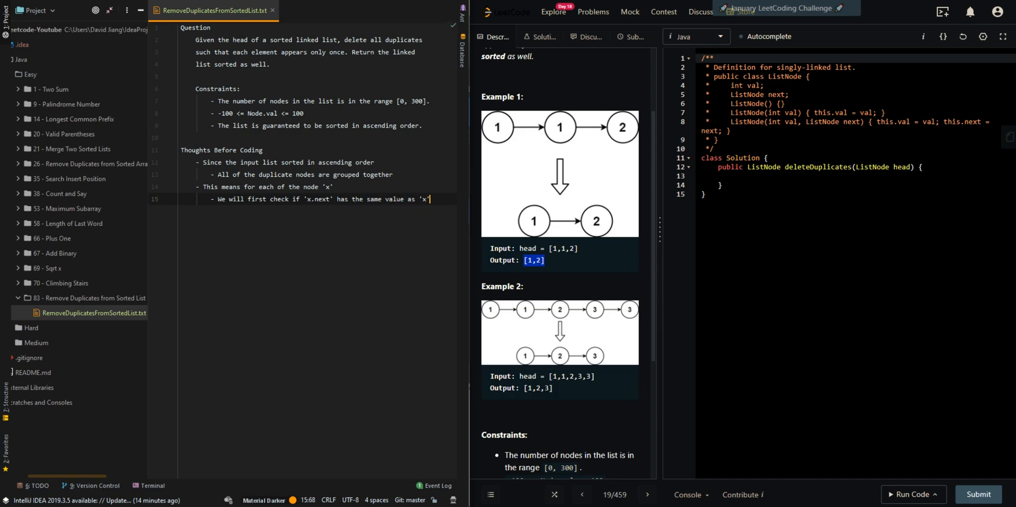
{"action": "type", "text": "- If 'x.next'"}
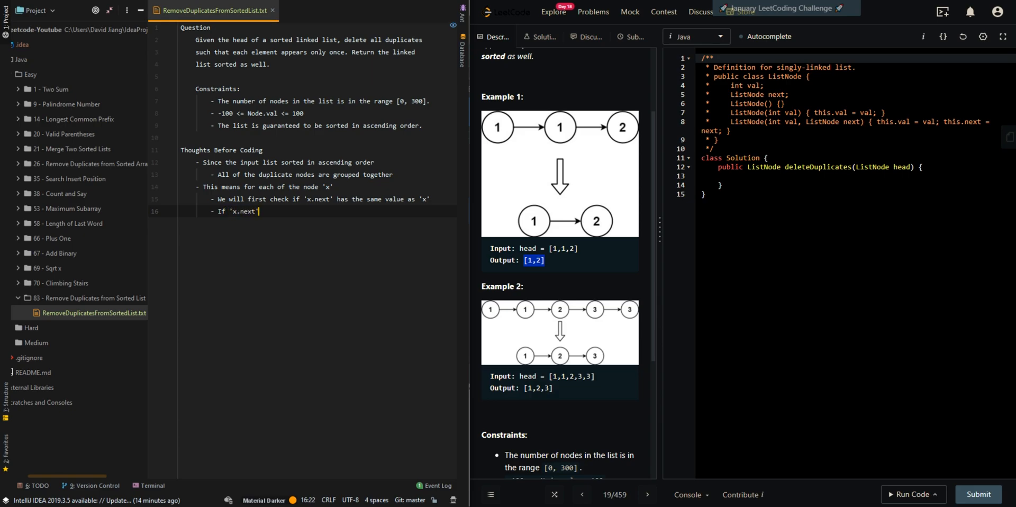
{"action": "type", "text": "does contain the same value"}
{"action": "type", "text": "- We will w"}
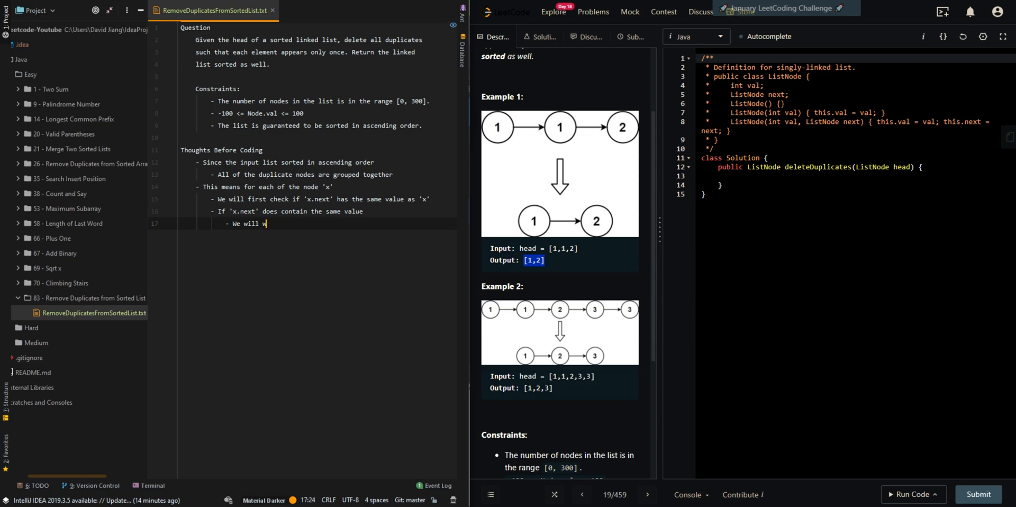
{"action": "type", "text": "ant to skip the d"}
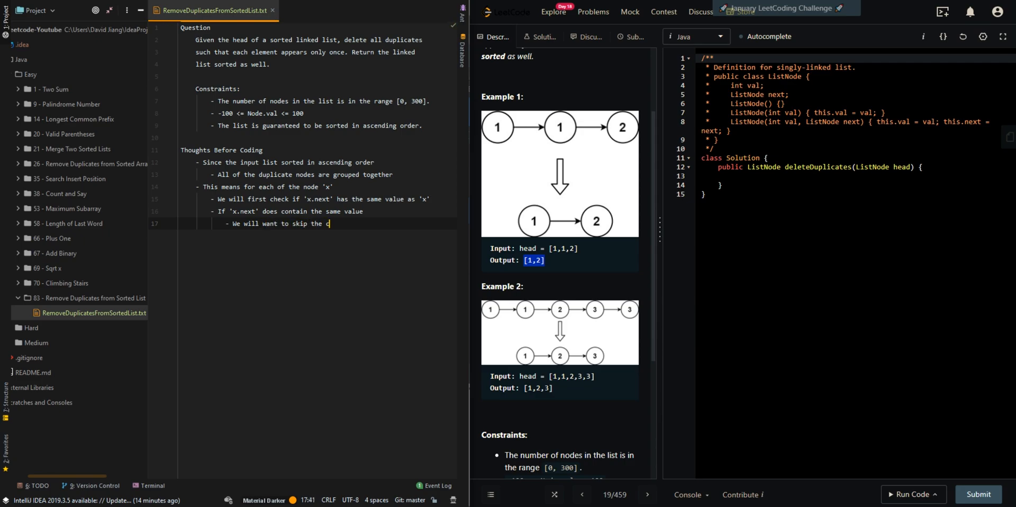
{"action": "type", "text": "urrent node"}
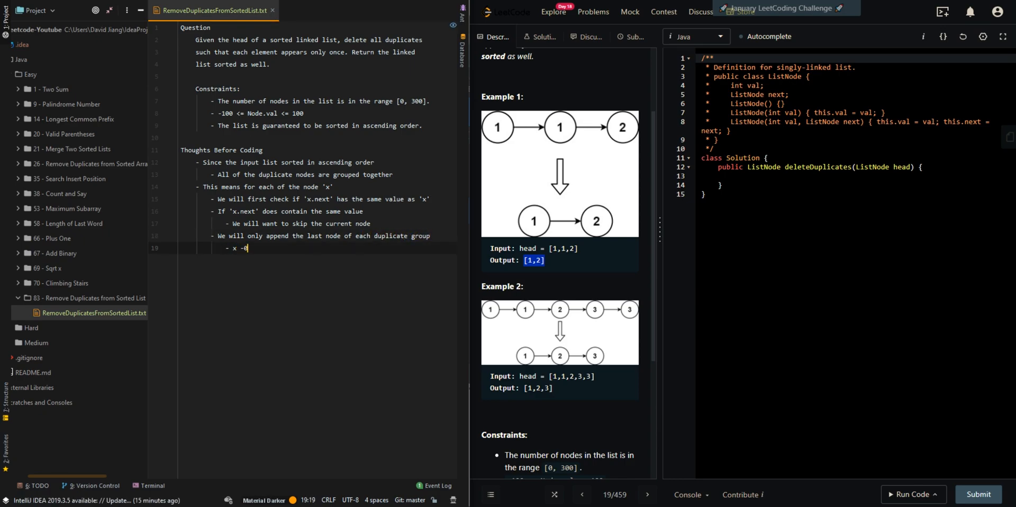
{"action": "key", "text": "Backspace"}
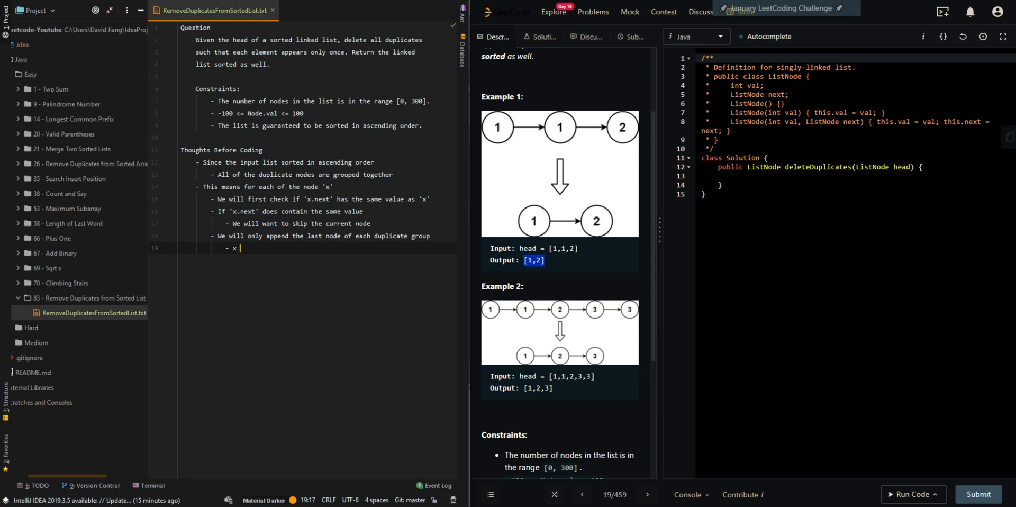
{"action": "type", "text": "-> x -> x"}
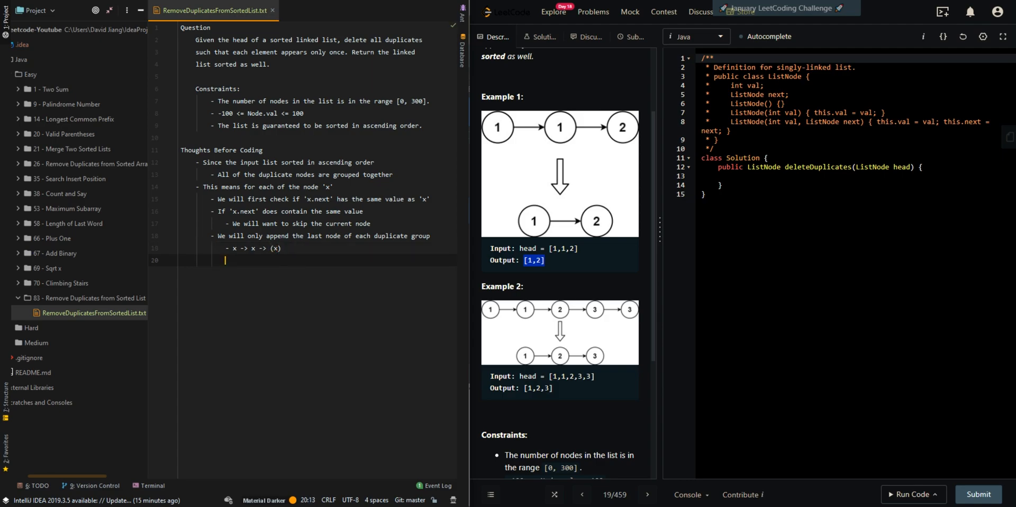
{"action": "key", "text": "enter"}
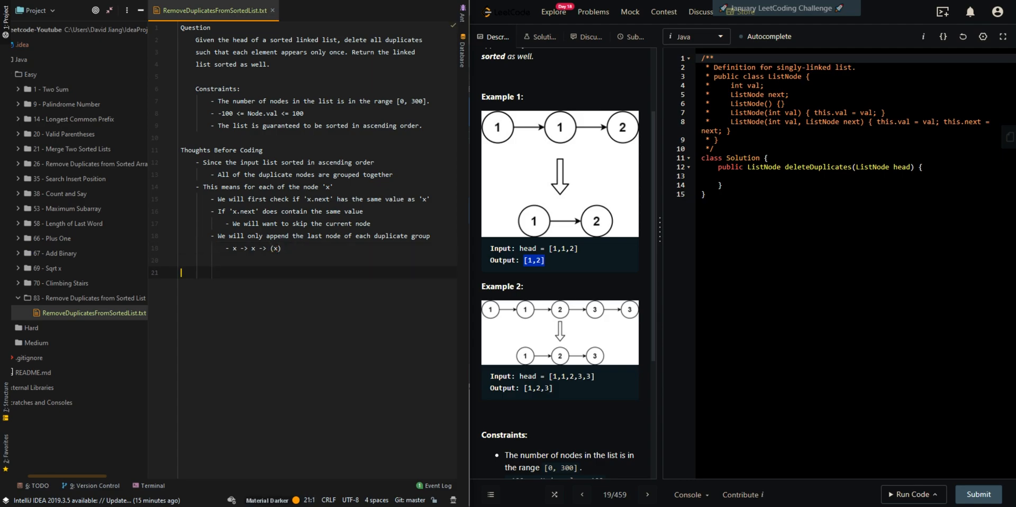
Type an Answer heading with bullets defining sHead (sentinel head), sTail (sentinel tail) and node (current node).
{"action": "type", "text": "Answer"}
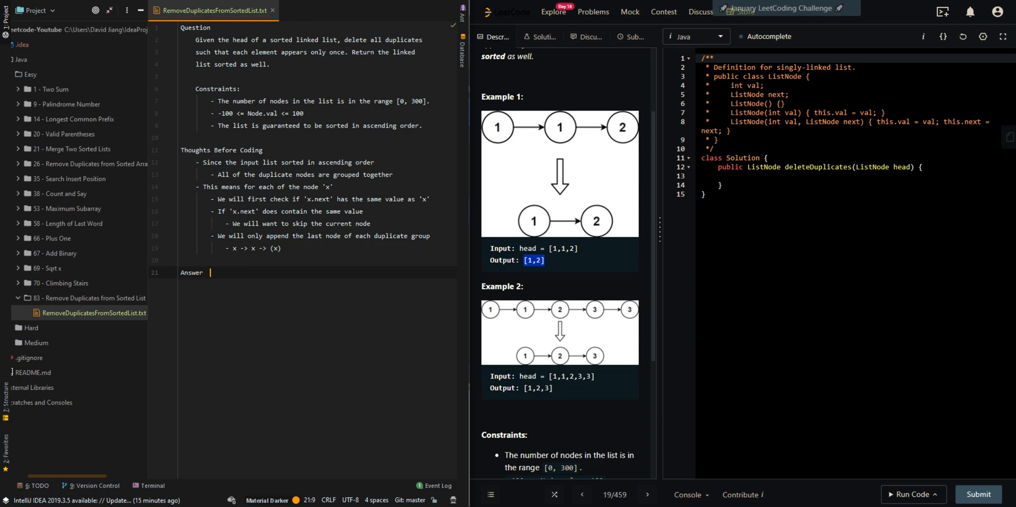
{"action": "type", "text": "- Create two variables"}
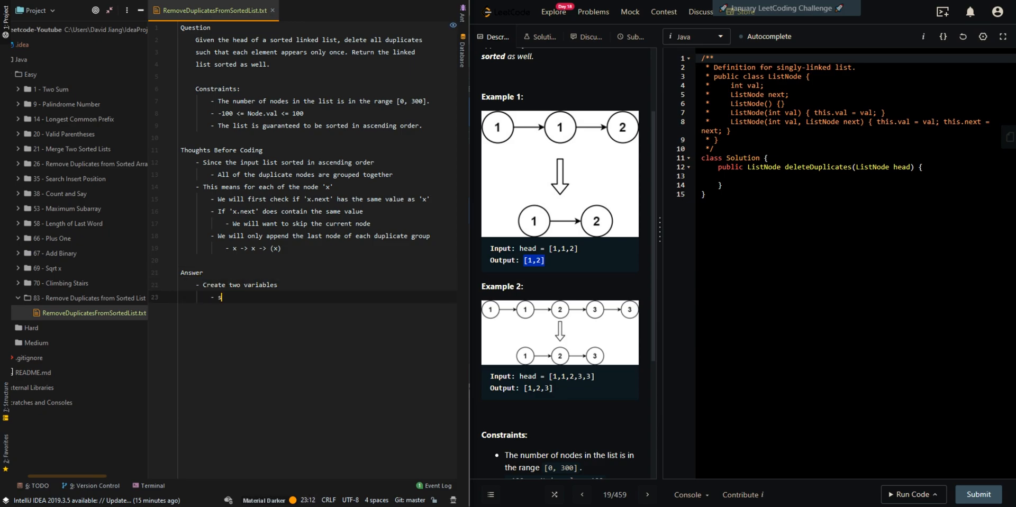
{"action": "type", "text": "Head, sentinel head of the new list"}
{"action": "type", "text": "- s"}
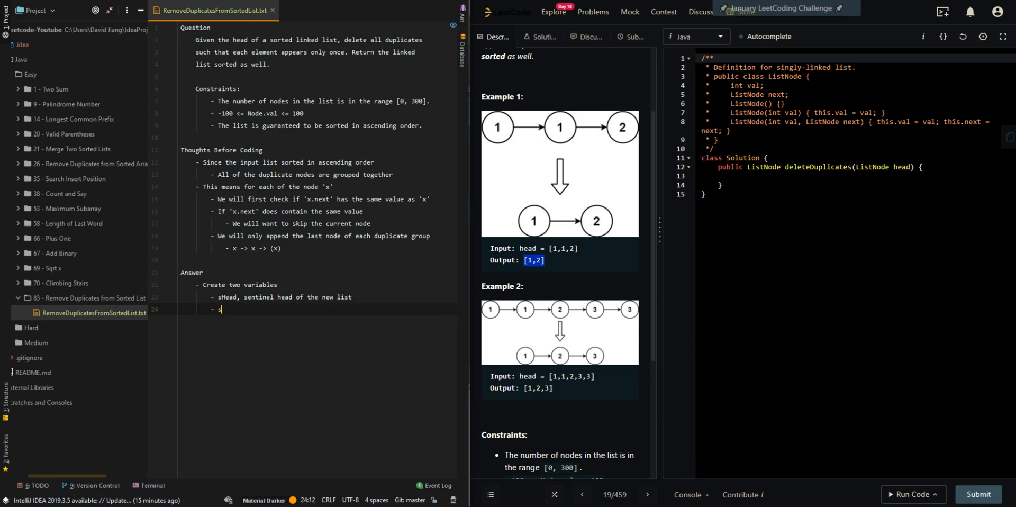
{"action": "type", "text": "Tail, se"}
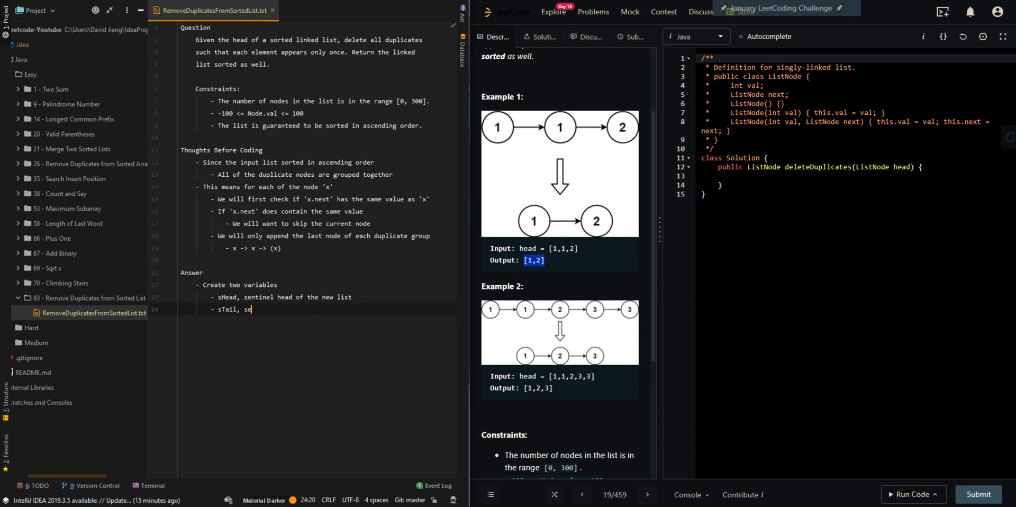
{"action": "type", "text": "ntinel tail of the new list, initially 'sHead"}
{"action": "type", "text": "- node, c"}
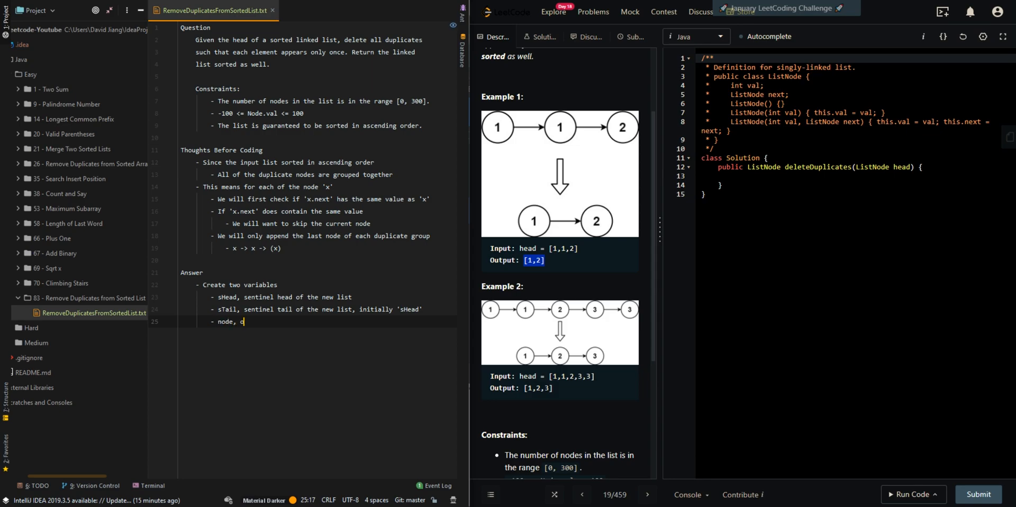
{"action": "type", "text": "ur current location ins"}
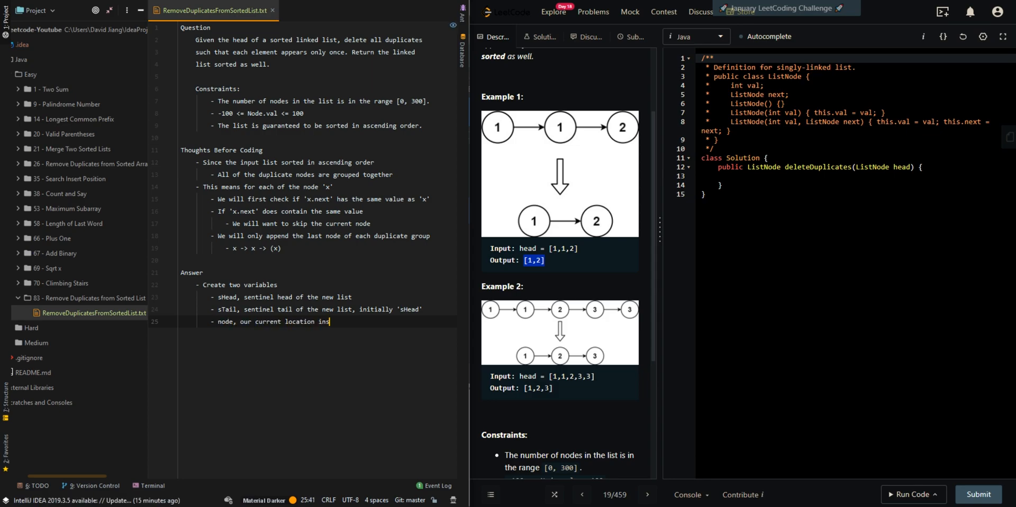
{"action": "key", "text": "enter"}
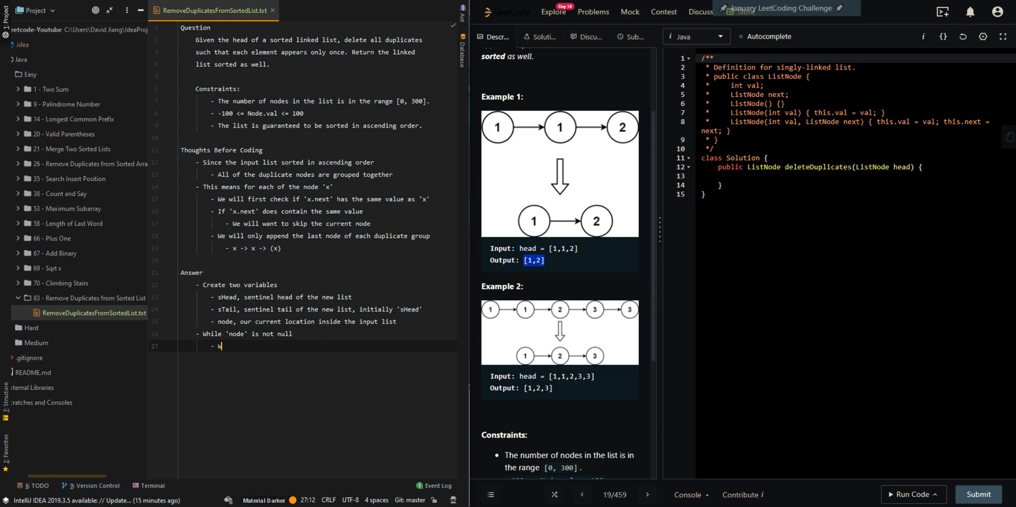
Note the inner loop: while 'node.next' is not null AND matches node.val, set 'node' to 'node.next'.
{"action": "type", "text": "h"}
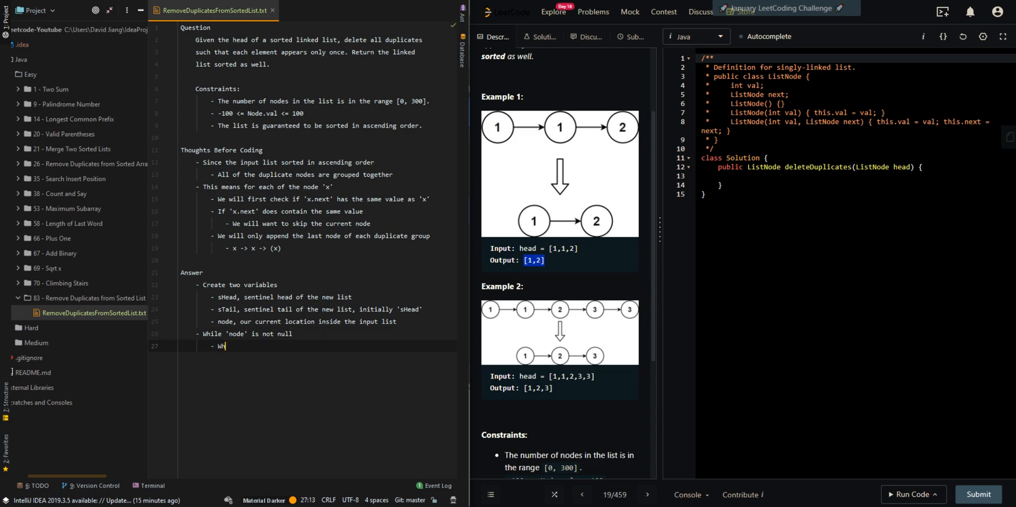
{"action": "type", "text": "ile '"}
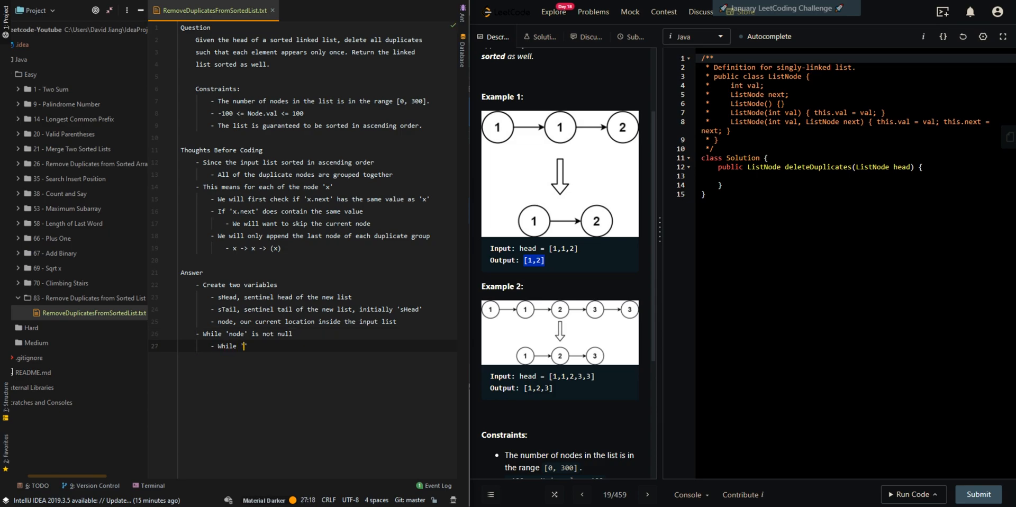
{"action": "type", "text": "ode.next' is not"}
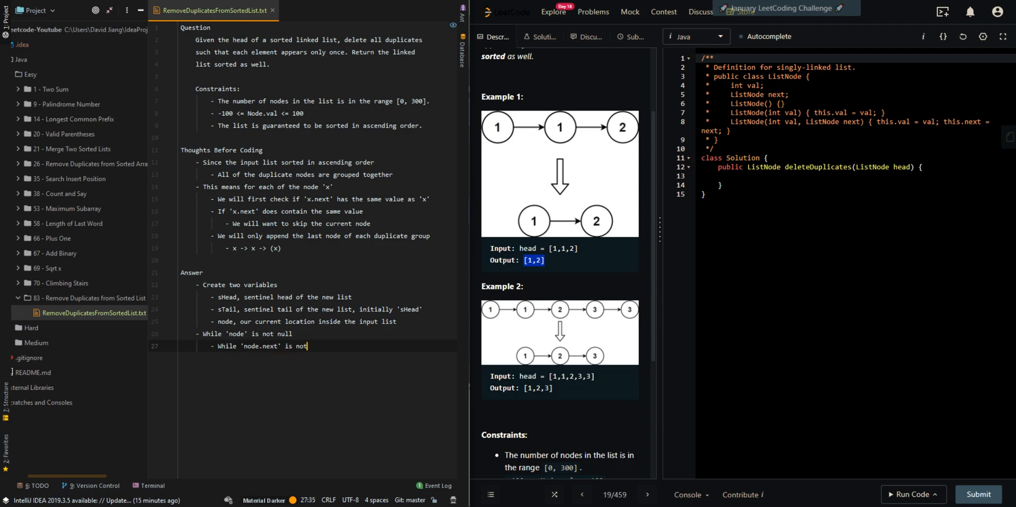
{"action": "type", "text": "null AND"}
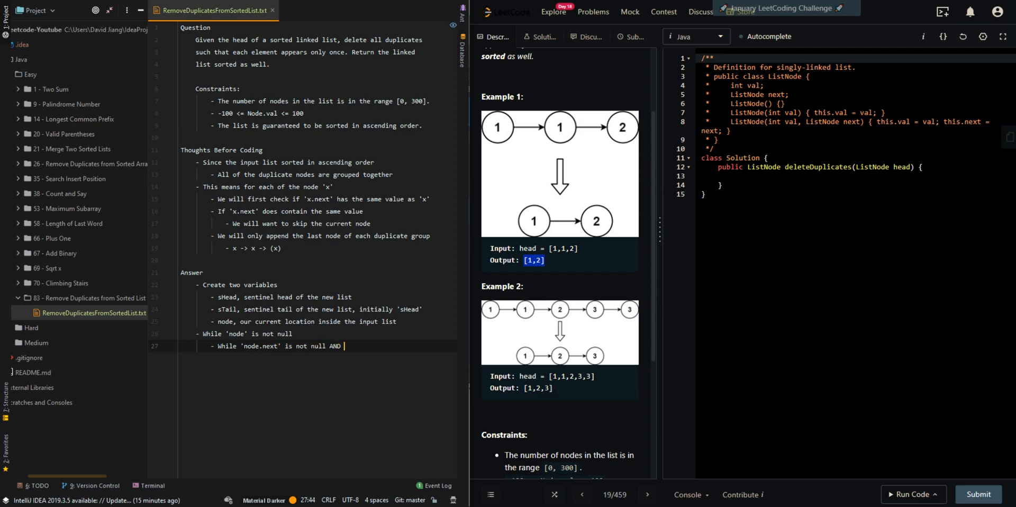
{"action": "type", "text": "'node.next.val' is equal to 'node.val"}
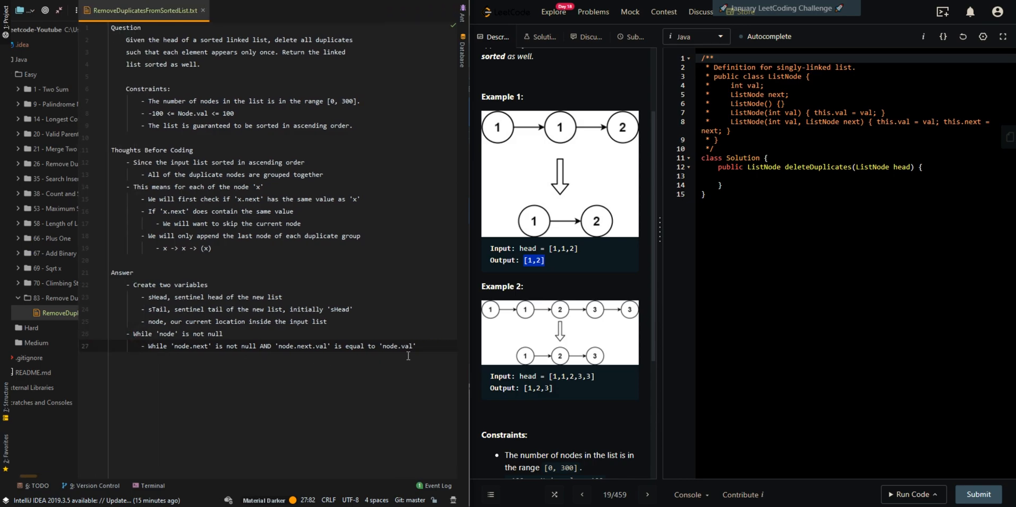
{"action": "key", "text": "Enter"}
{"action": "type", "text": "-"}
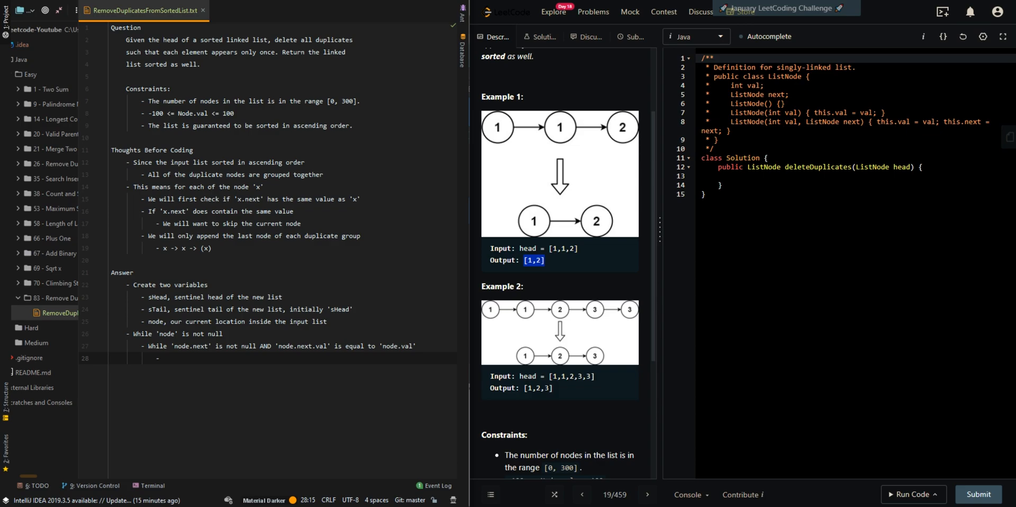
{"action": "type", "text": "node"}
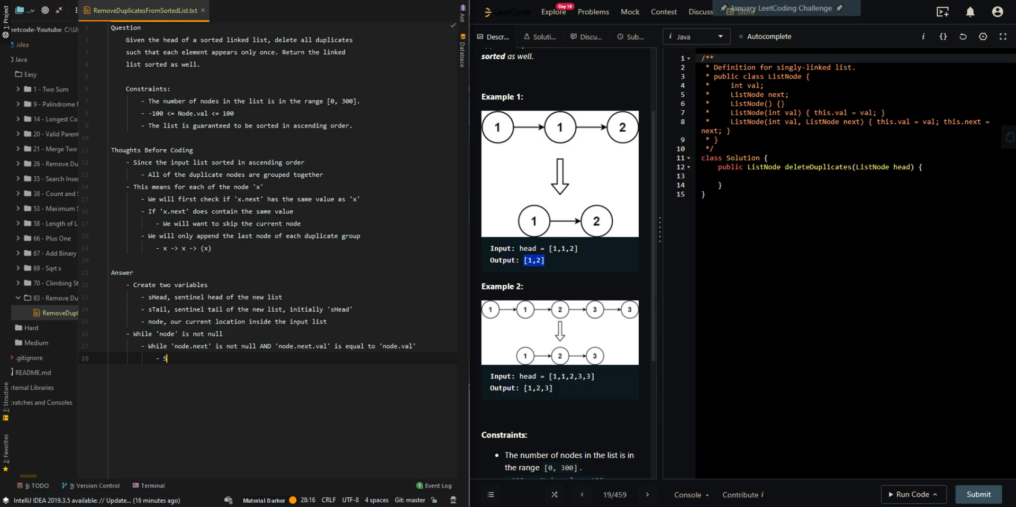
{"action": "type", "text": "et 'node' to 'node.next"}
{"action": "type", "text": "- Set"}
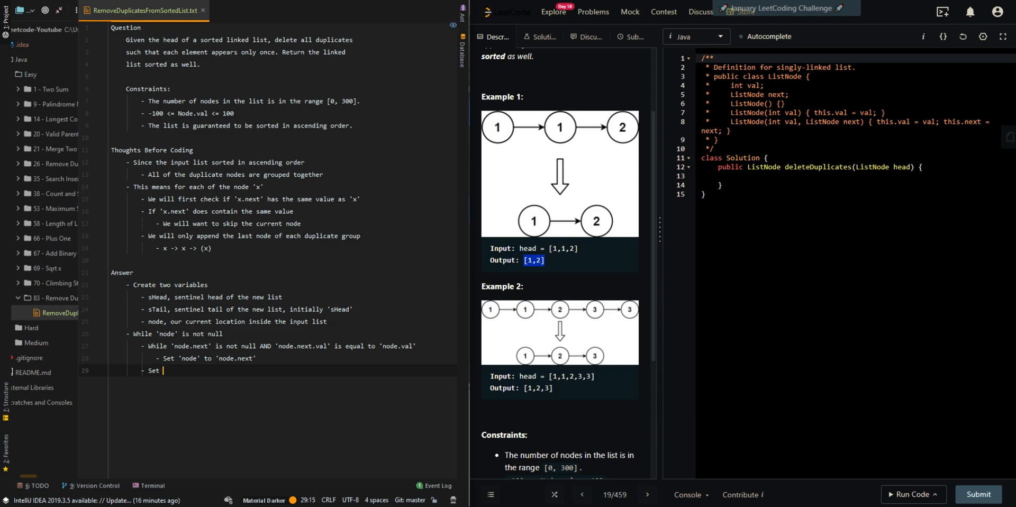
Rewrite the loop step to create 'next' and set 'node.next' to null.
{"action": "type", "text": "'sTail.nex'"}
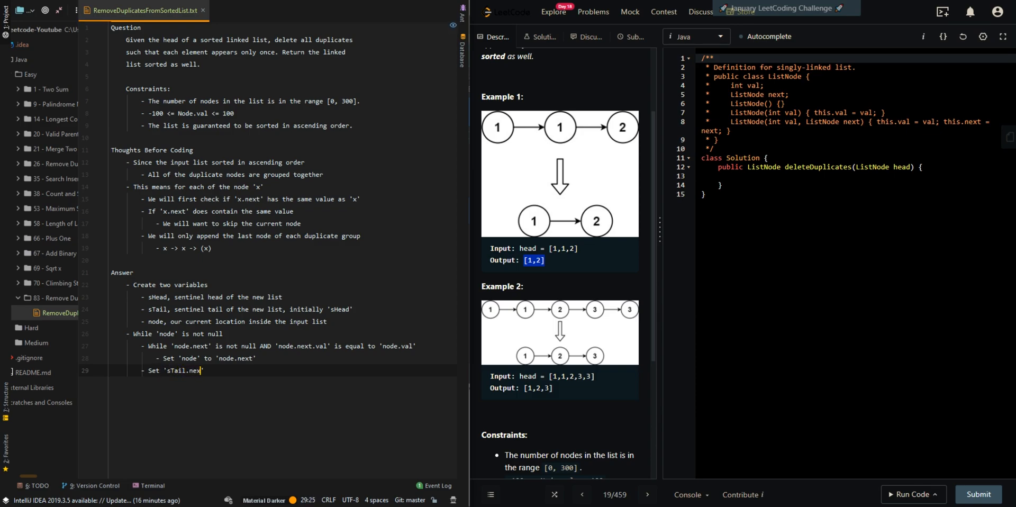
{"action": "key", "text": "Backspace"}
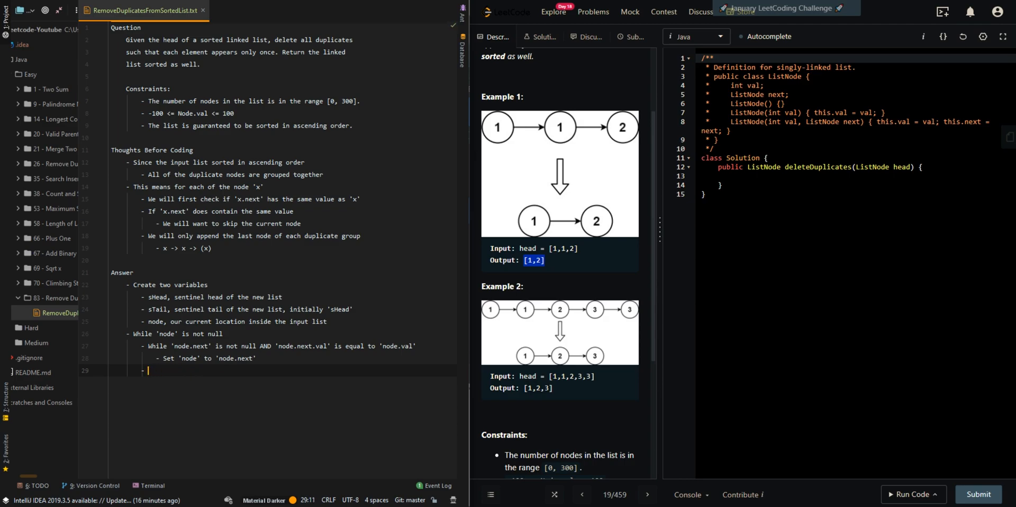
{"action": "type", "text": "c"}
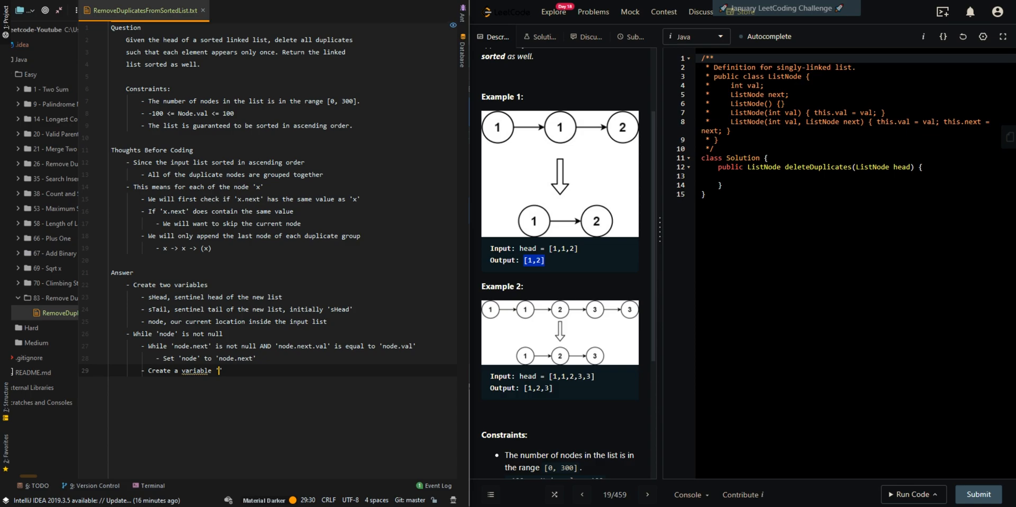
{"action": "type", "text": "next' and set it to 'node.next'"}
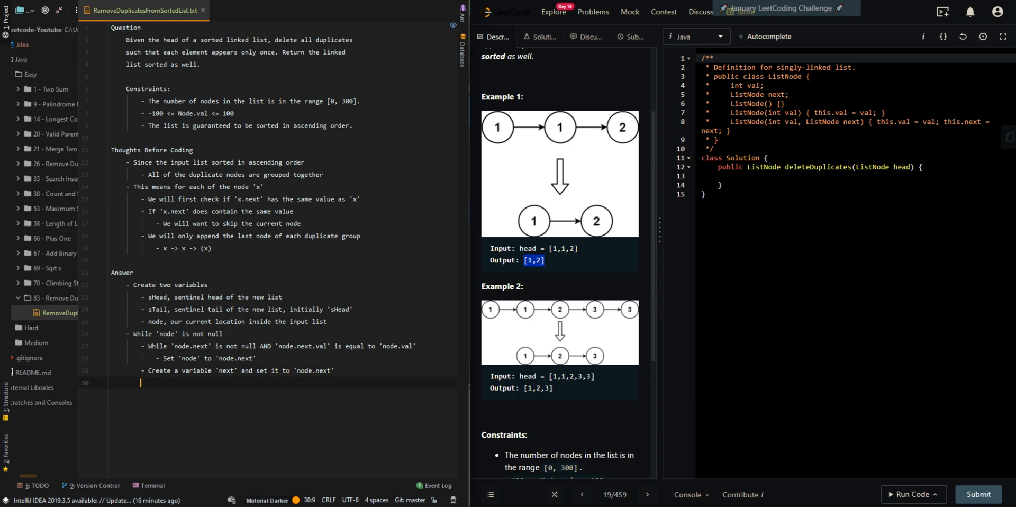
{"action": "type", "text": "- Set 'n'"}
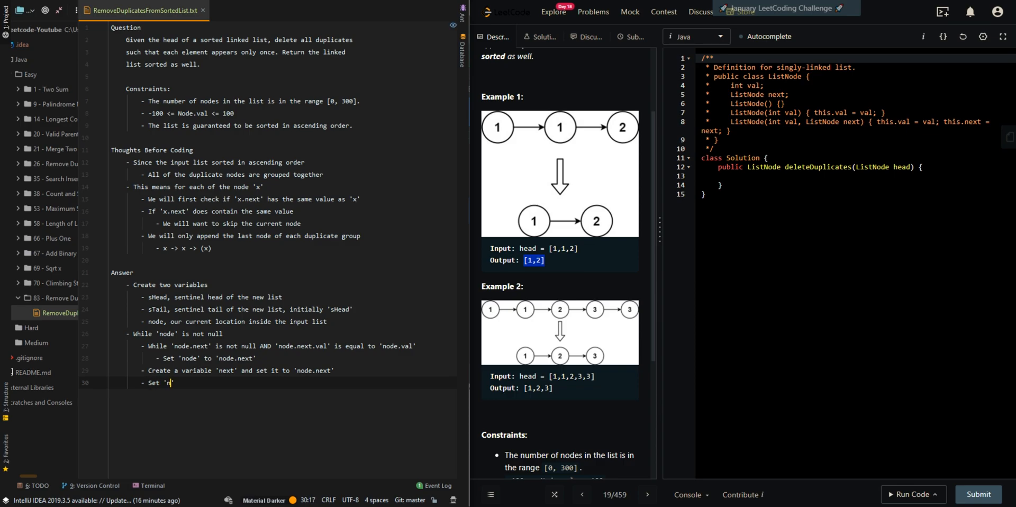
{"action": "type", "text": "ode.next't o"}
{"action": "type", "text": "- Set '"}
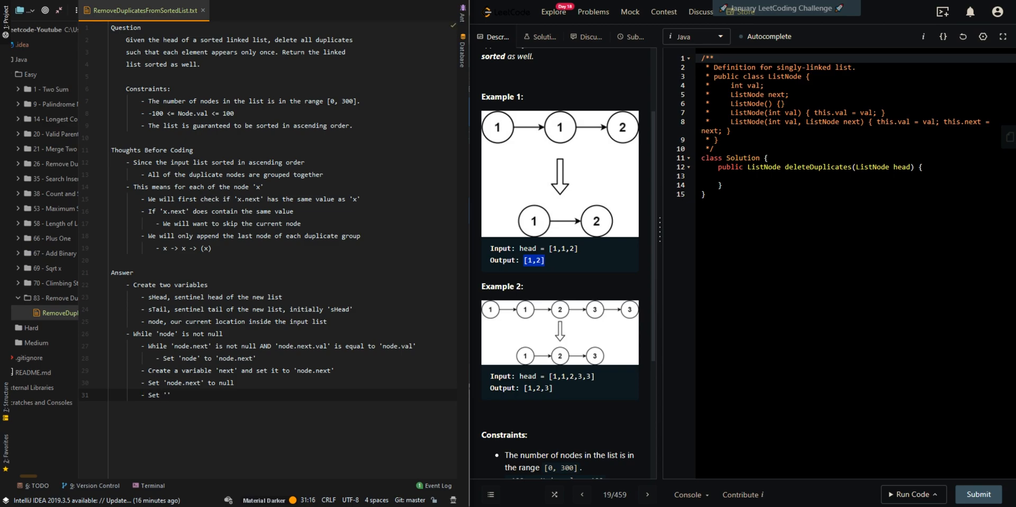
Add the steps setting 'sTail.next' to node, 'sTail' to node, and 'node' to next.
{"action": "type", "text": "sTail"}
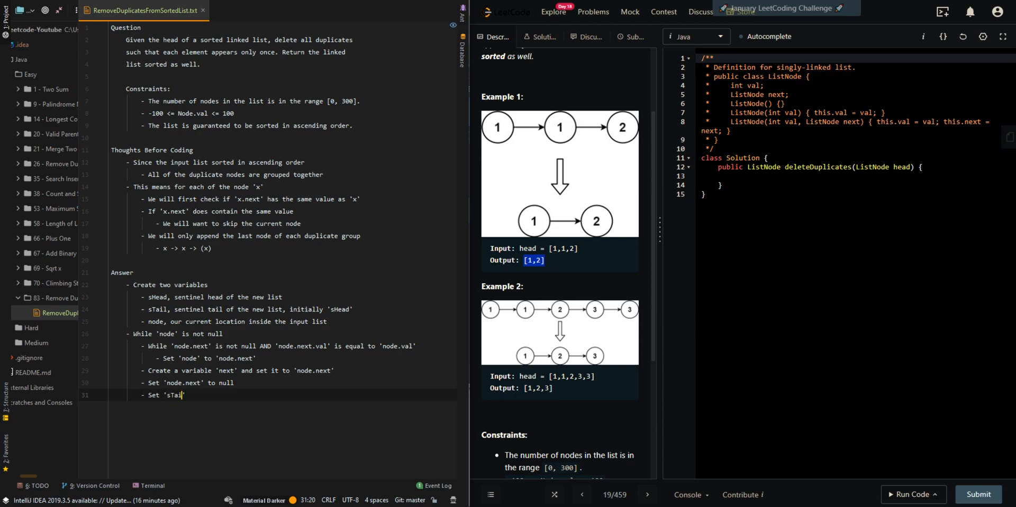
{"action": "type", "text": "."}
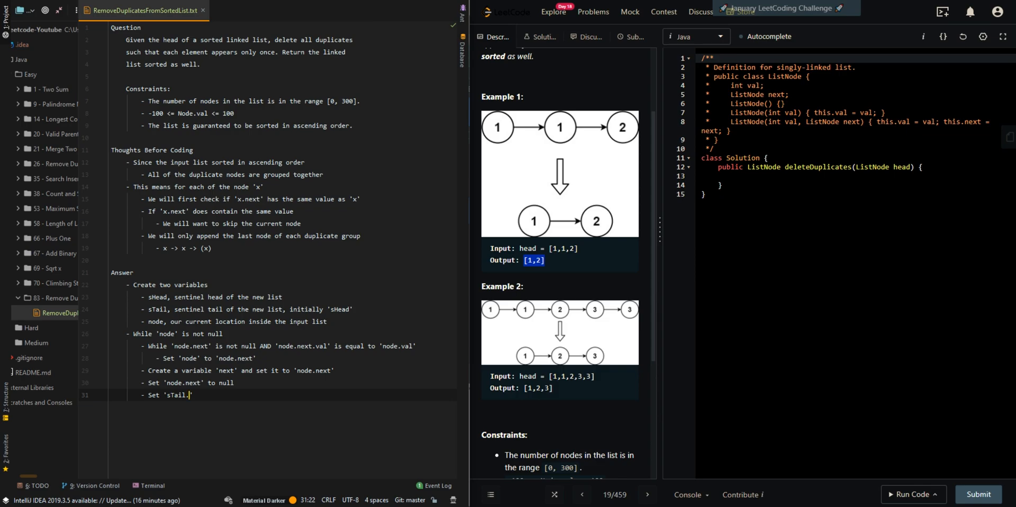
{"action": "type", "text": ".next' to 'node'"}
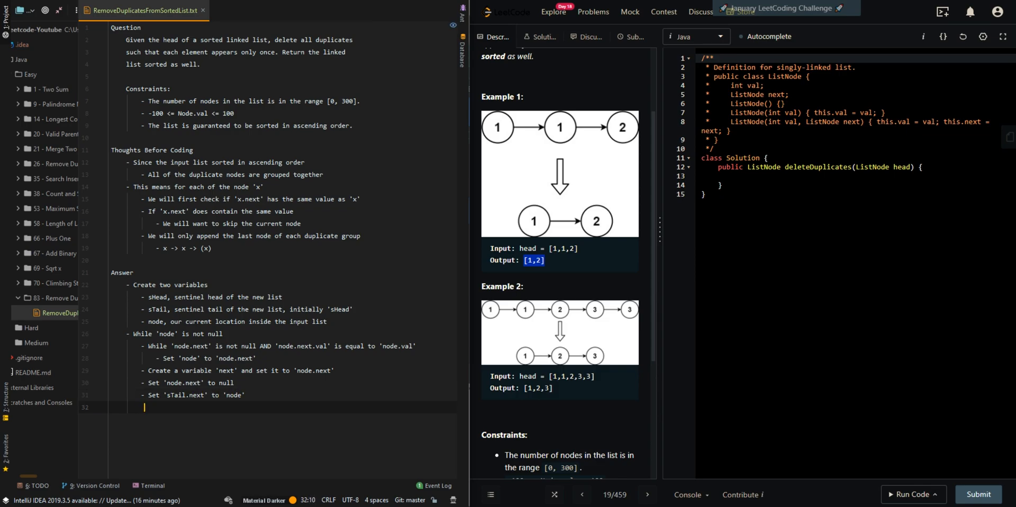
{"action": "type", "text": "- Set 'sTail'"}
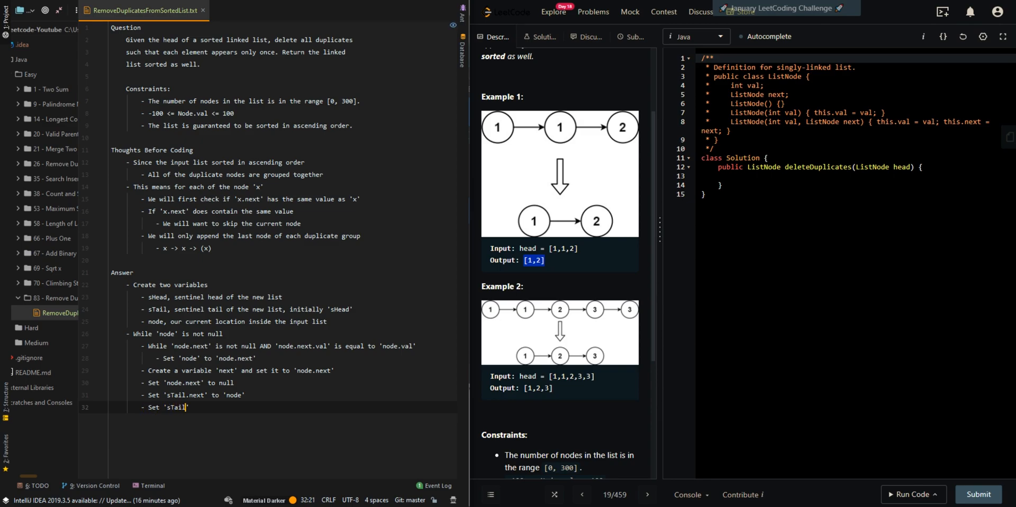
{"action": "type", "text": "to 'node"}
{"action": "type", "text": "- nod"}
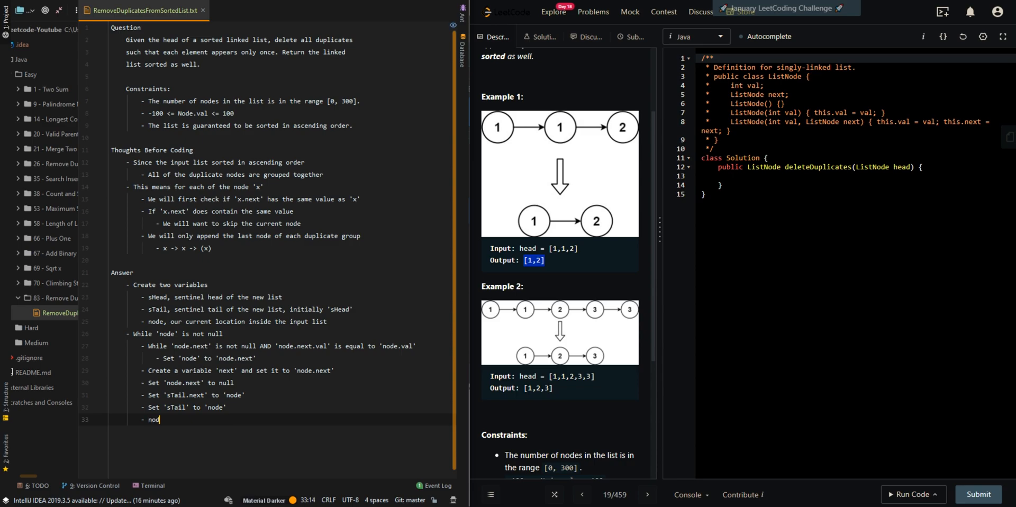
{"action": "type", "text": "Set 'node' t"}
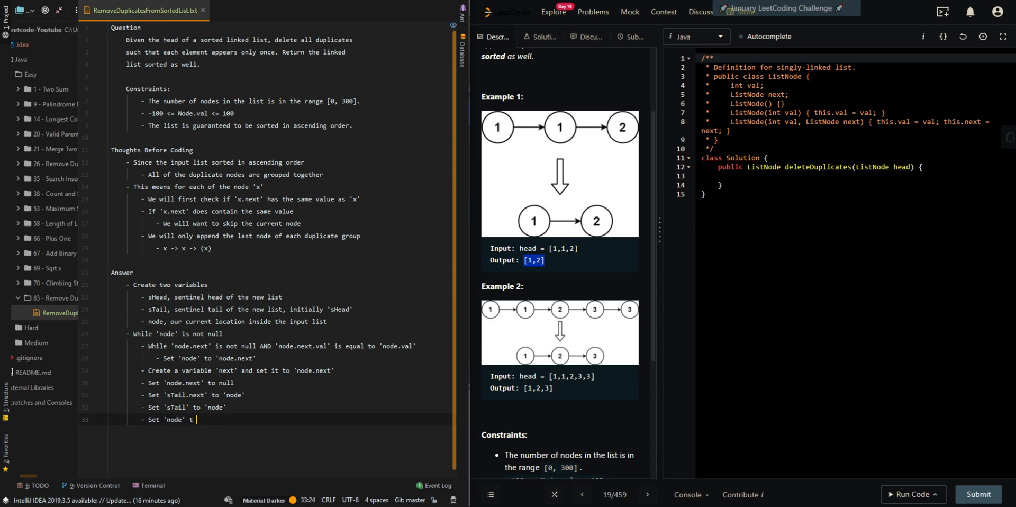
Add a final line: Return 'sHead.next'.
{"action": "key", "text": "enter"}
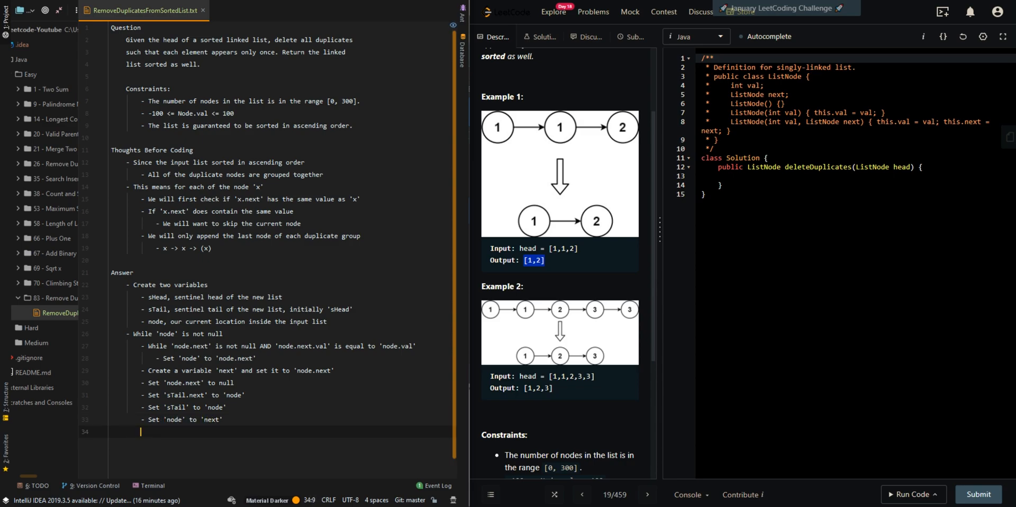
{"action": "type", "text": "- Return 'sHead'"}
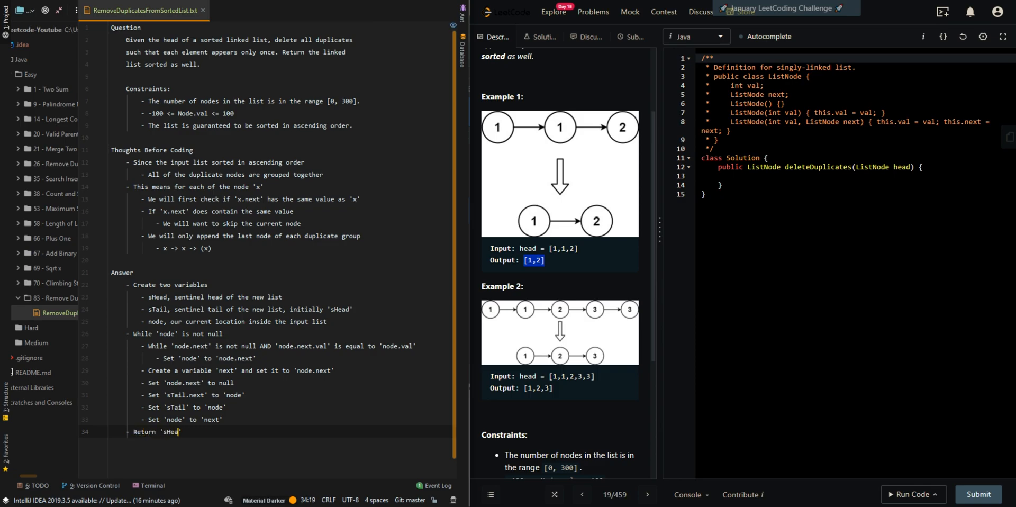
{"action": "type", "text": "d.next'"}
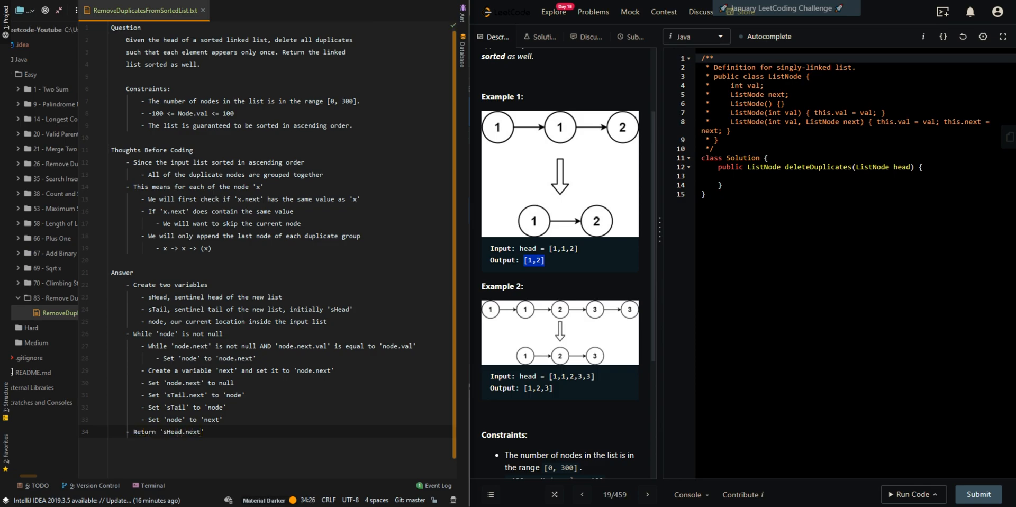
{"action": "scroll", "scroll_direction": "up", "scroll_amount": 3}
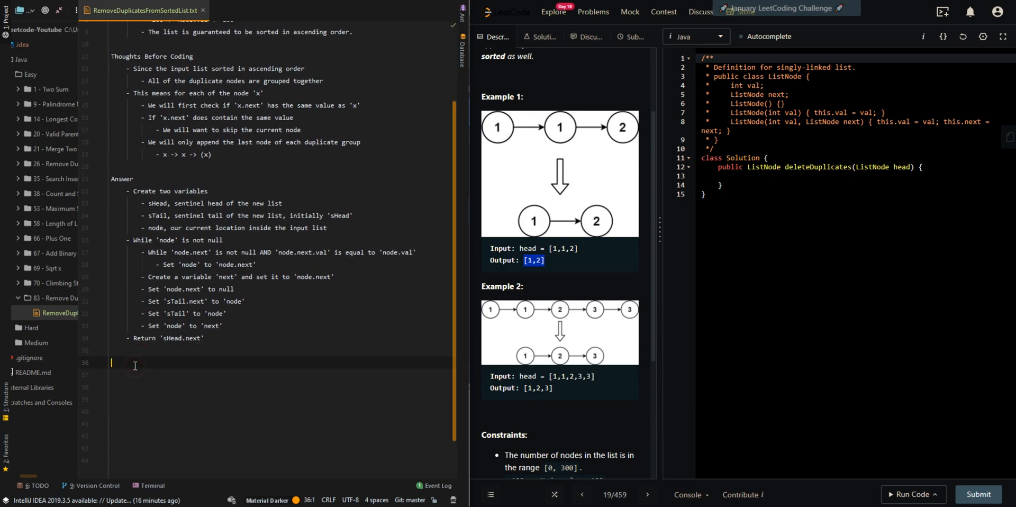
Note time complexity O(n), visiting each node once, and space O(1), modifying the input list.
{"action": "type", "text": "What is the Time and Space Complexity?"}
{"action": "left_click", "coordinate": [281, 374]}
{"action": "type", "text": "- Time"}
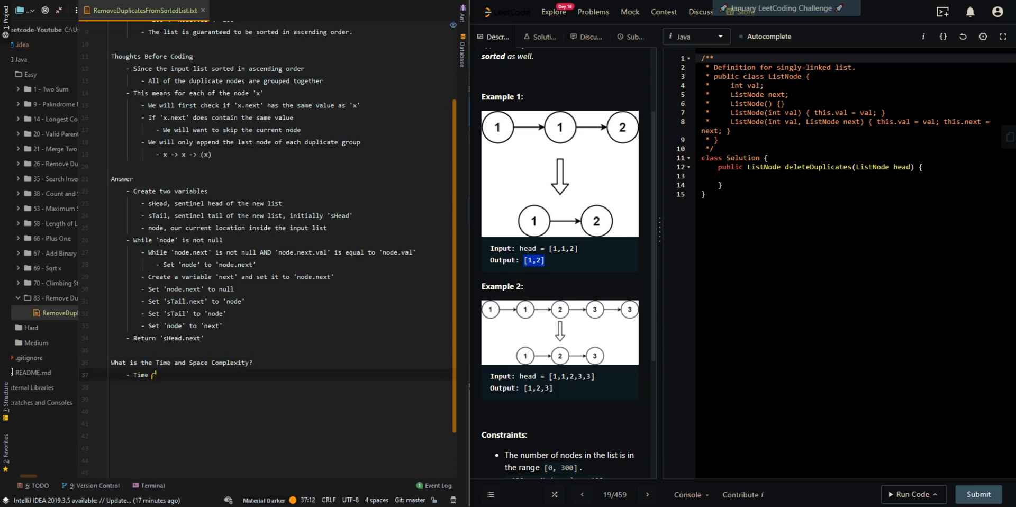
{"action": "type", "text": "Complexity = O(n), where n is the number of nodes in the input list"}
{"action": "type", "text": "-"}
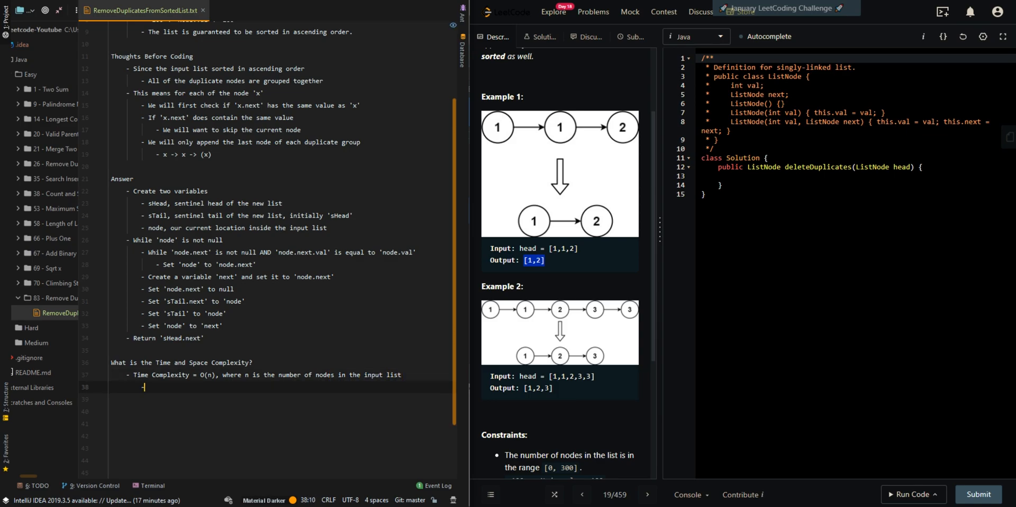
{"action": "type", "text": "O(n),"}
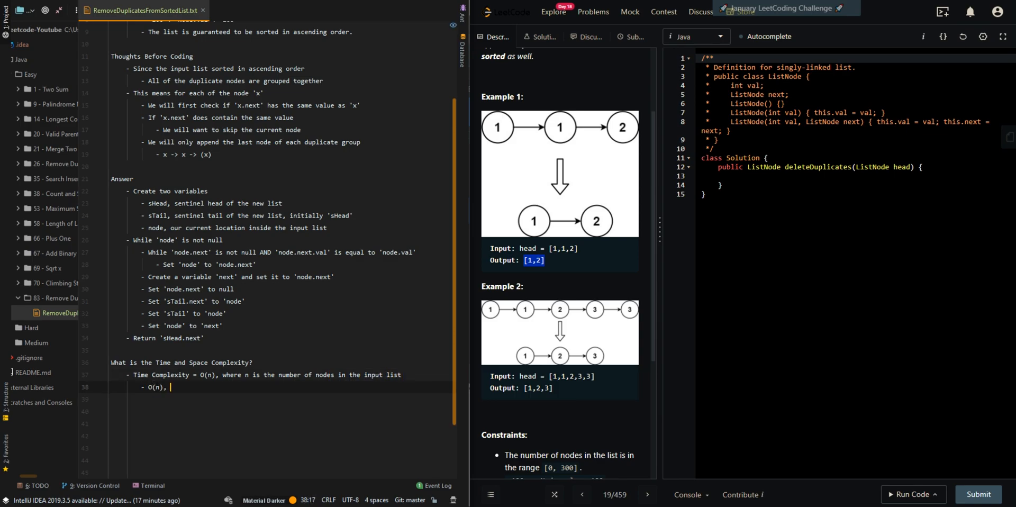
{"action": "type", "text": "visit each node once"}
{"action": "left_click", "coordinate": [280, 399]}
{"action": "type", "text": "- Space Comple"}
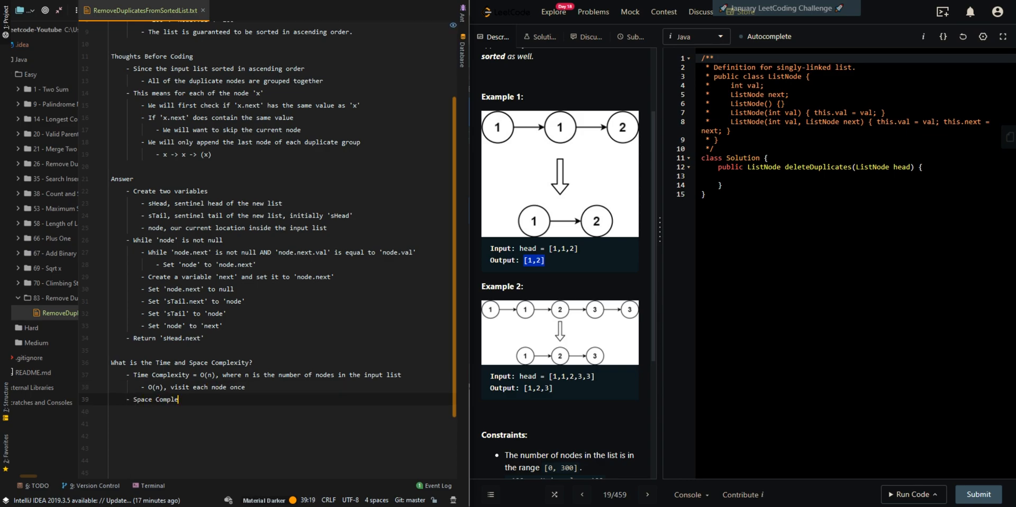
{"action": "type", "text": "= O(1),"}
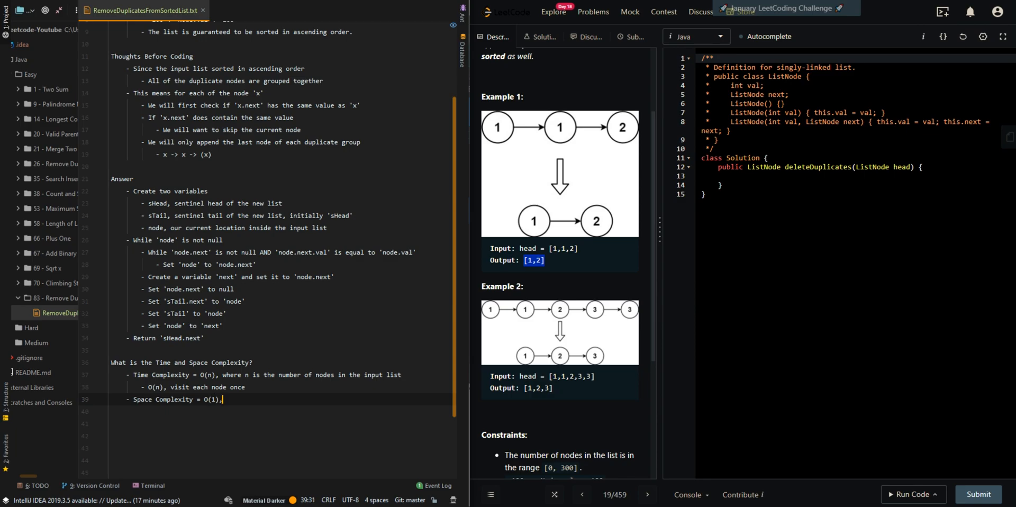
{"action": "type", "text": "modify th"}
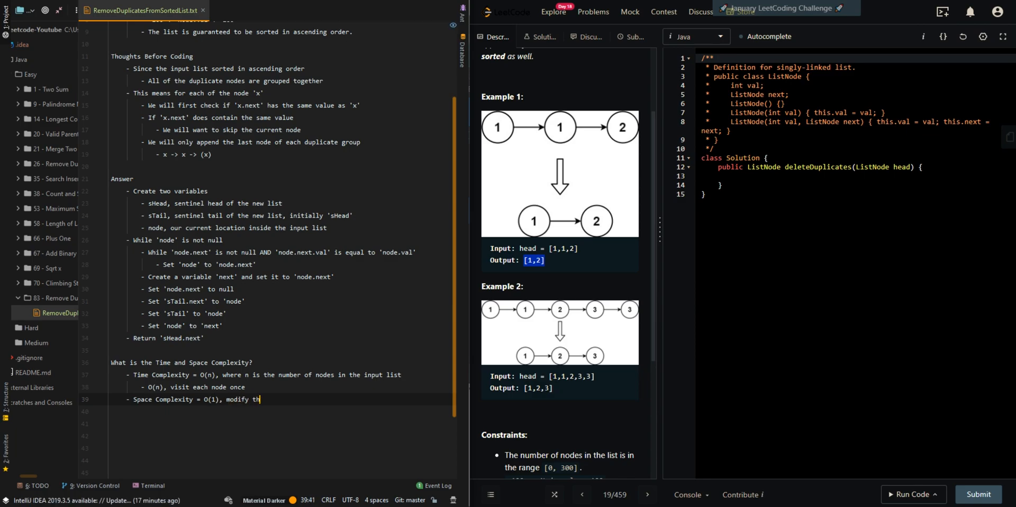
{"action": "type", "text": "e input list"}
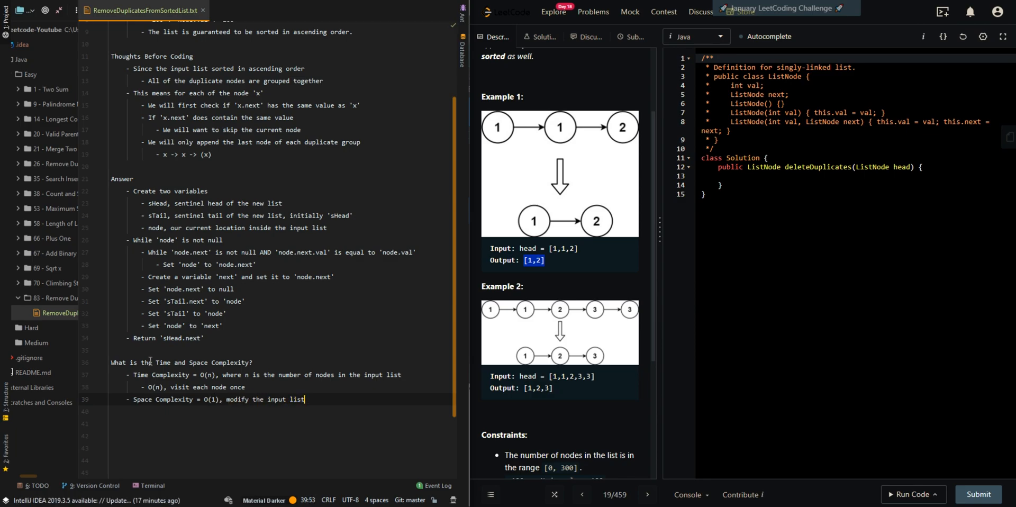
In deleteDuplicates, declare sHead = new ListNode, node = head, and ListHead sTail = sHead.
{"action": "left_click", "coordinate": [803, 176]}
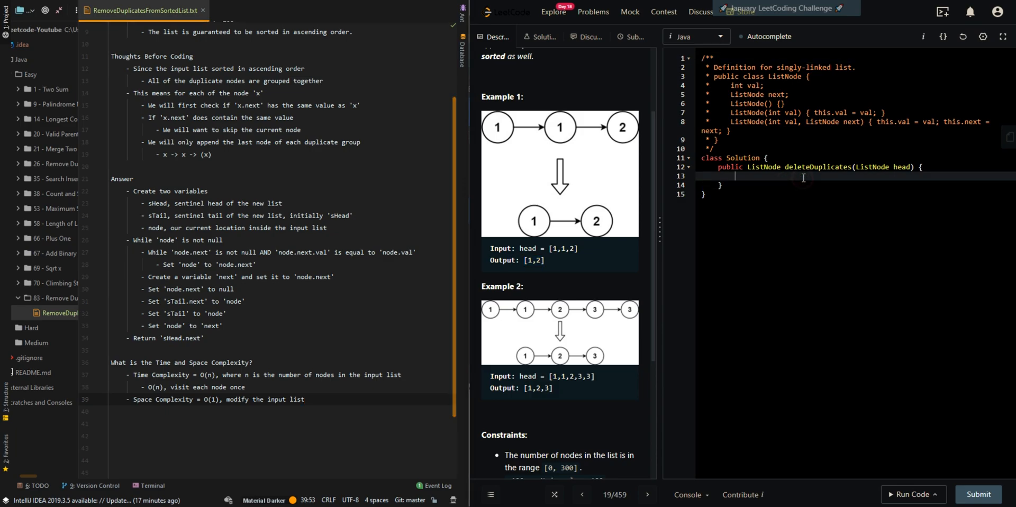
{"action": "type", "text": "ListHead"}
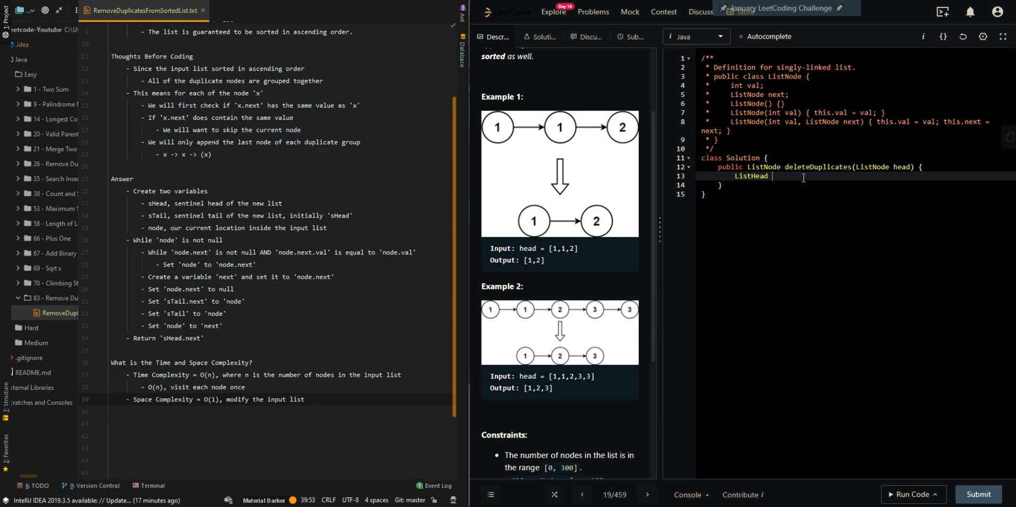
{"action": "type", "text": "sHead ="}
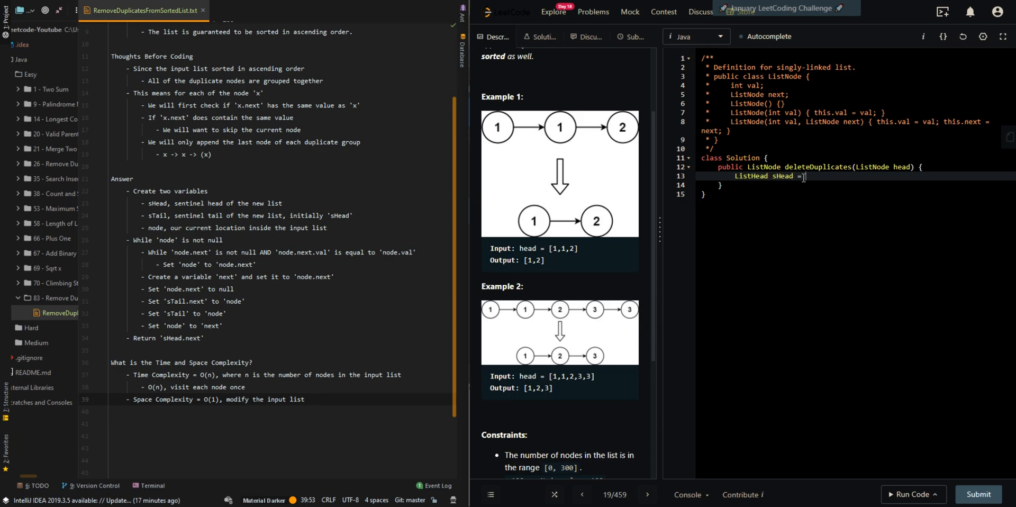
{"action": "type", "text": "new ListNode("}
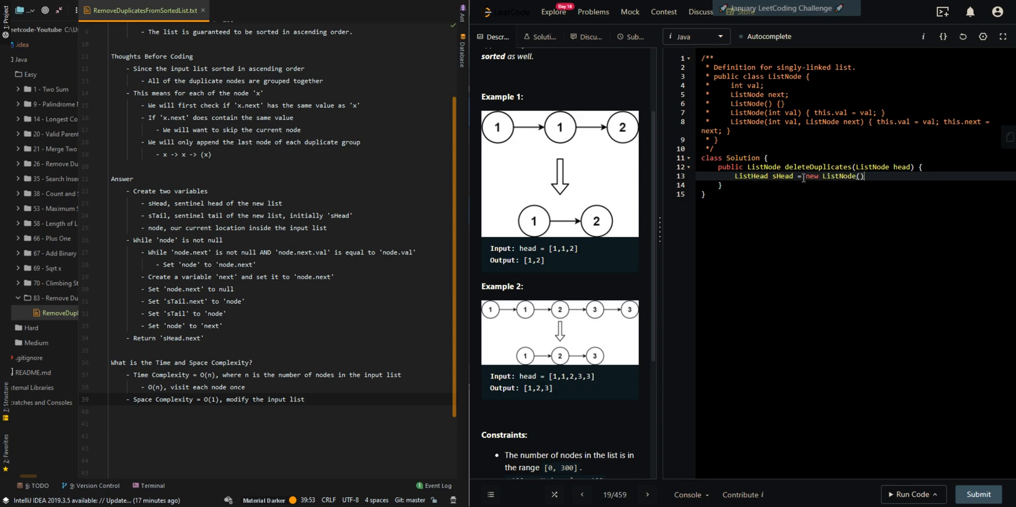
{"action": "type", "text": ", node = head;"}
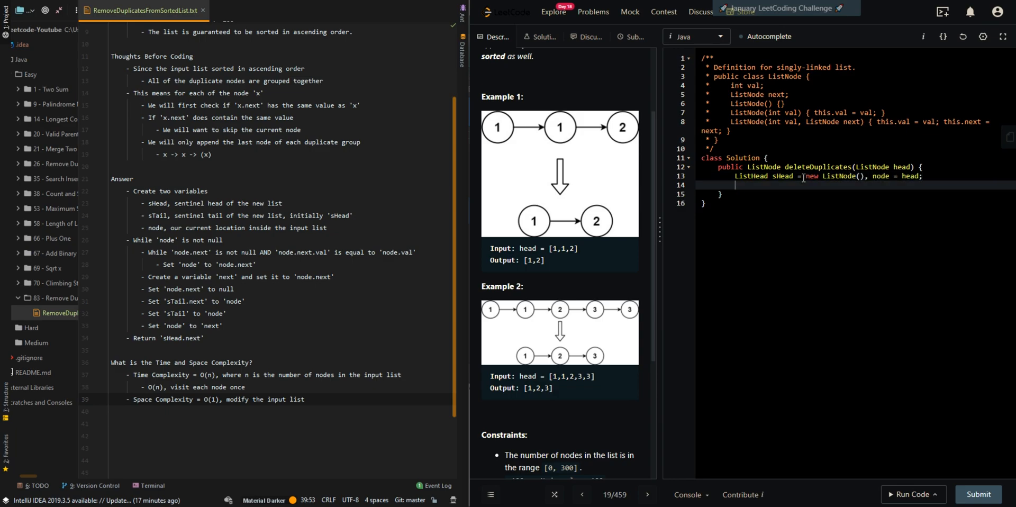
{"action": "type", "text": "ListHead"}
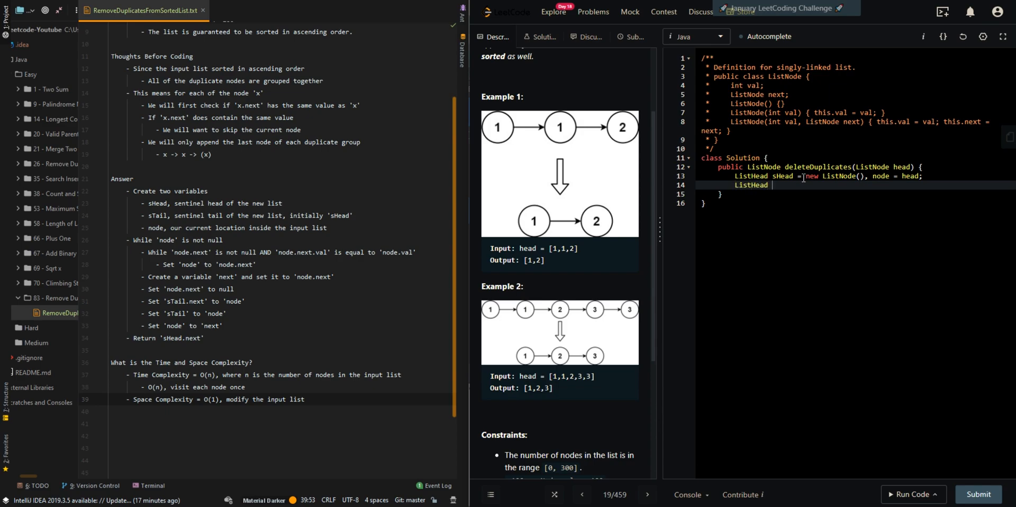
{"action": "type", "text": "sTail = sH"}
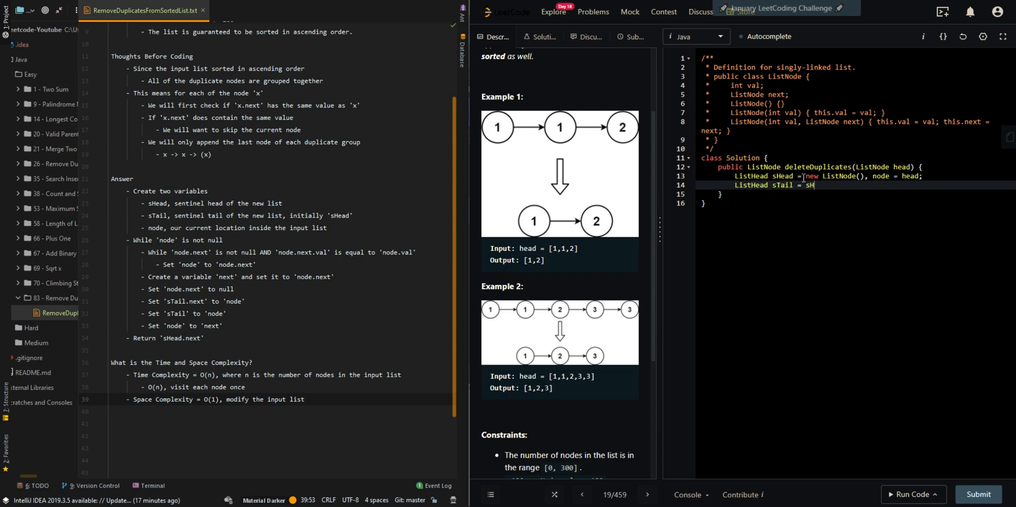
{"action": "type", "text": "ead;"}
{"action": "type", "text": "while (node "}
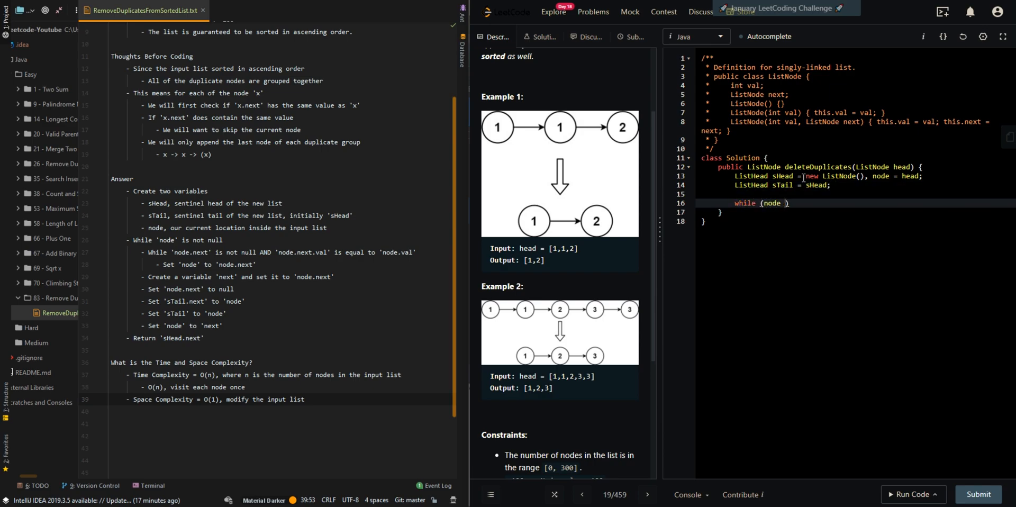
Code while (node != null) with inner while (node.next != null && node.next.val == node.val) node = node.next.
{"action": "type", "text": "!= null) {"}
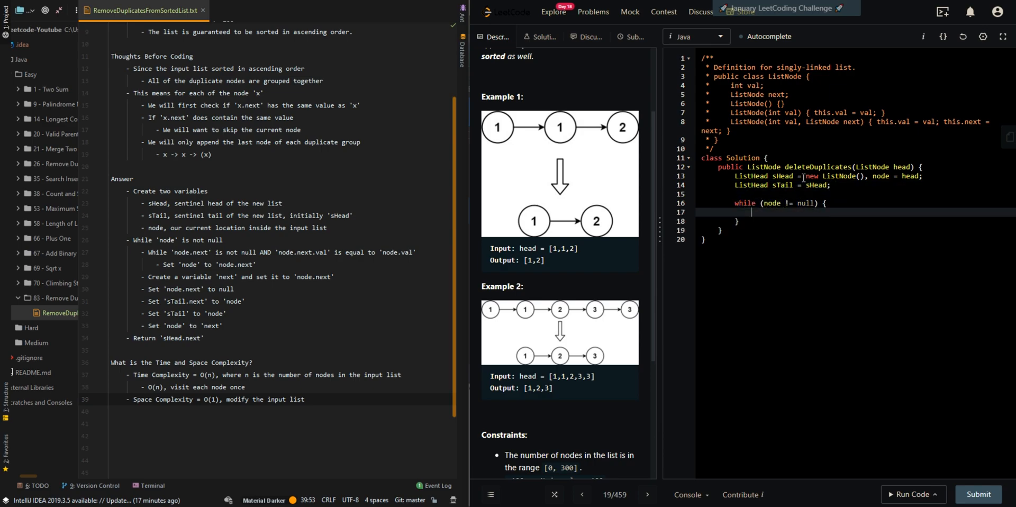
{"action": "type", "text": "while (node )"}
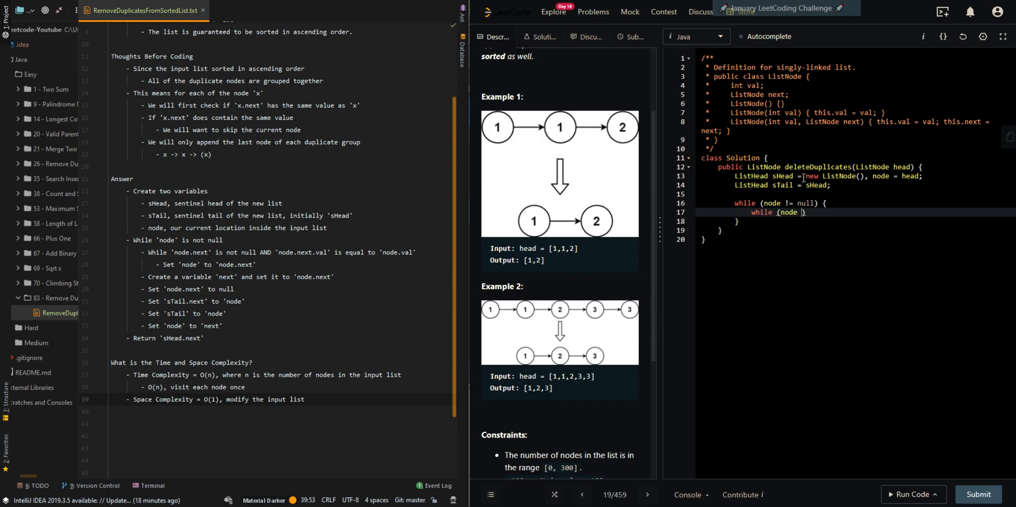
{"action": "type", "text": ".next != null"}
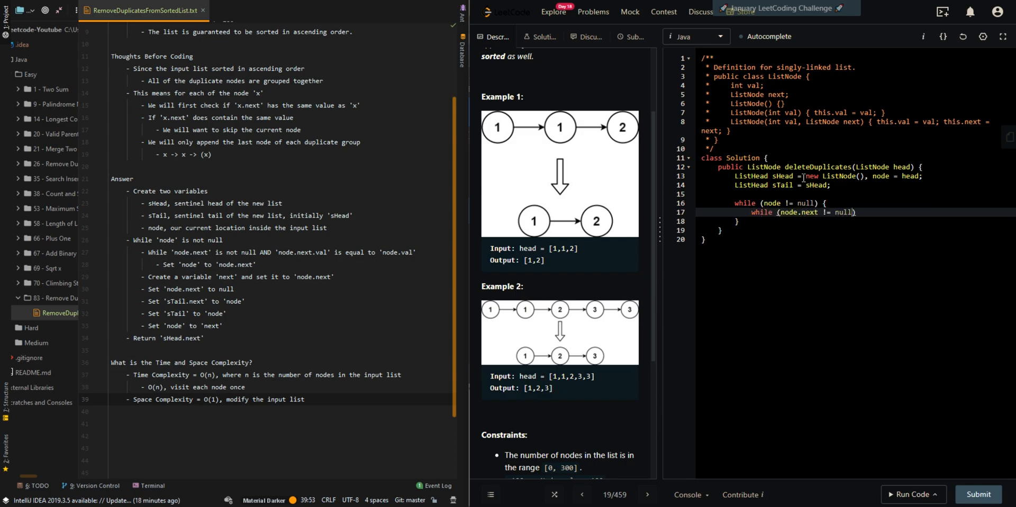
{"action": "type", "text": "&& node.next"}
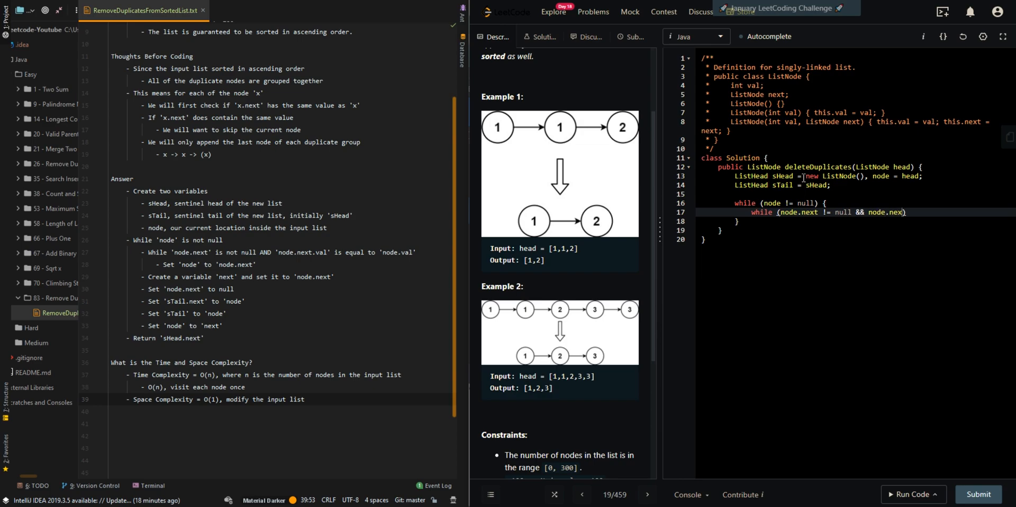
{"action": "type", "text": "t.val == node.val)"}
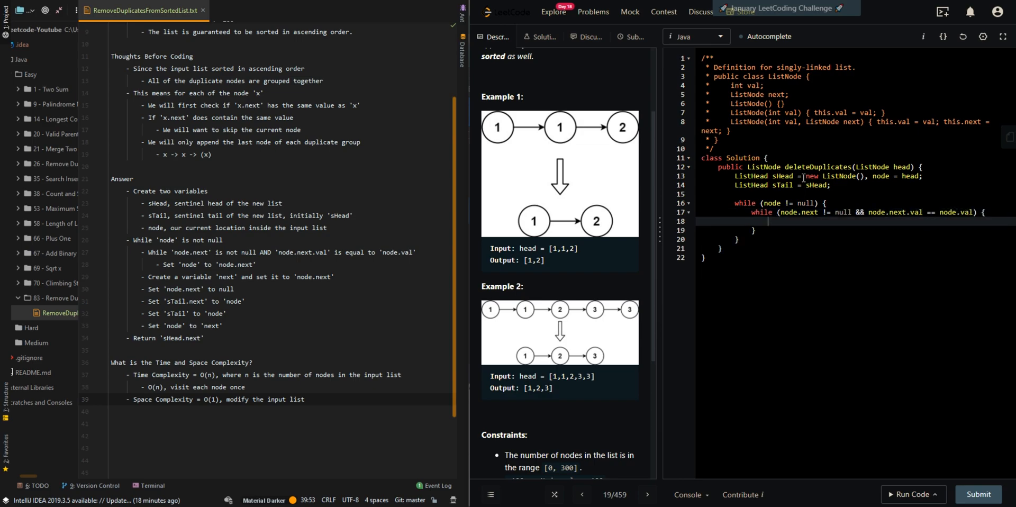
{"action": "type", "text": "node = node.next;"}
{"action": "type", "text": "L"}
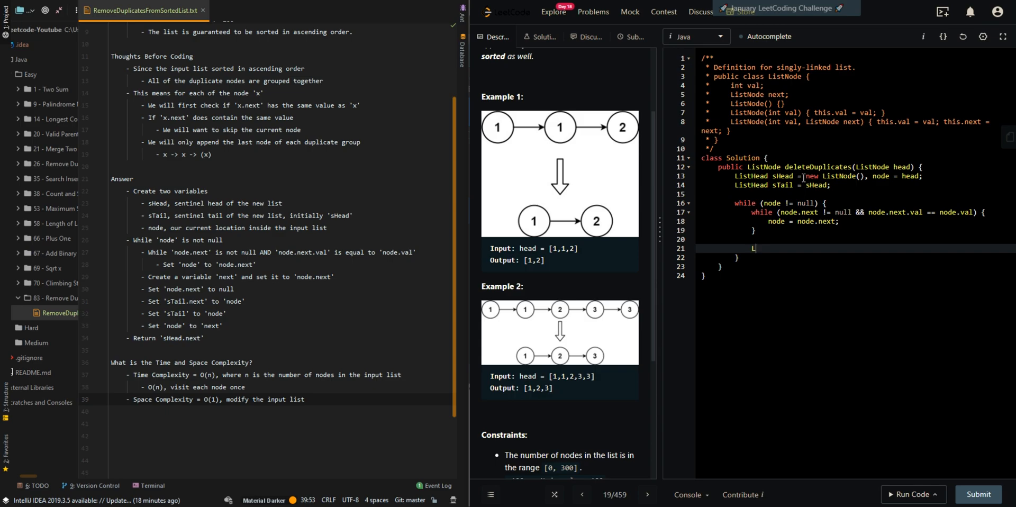
Write the loop body: next = node.next, node.next = null, sTail.next = node, sTail = node, node = next.
{"action": "type", "text": "istNode next ="}
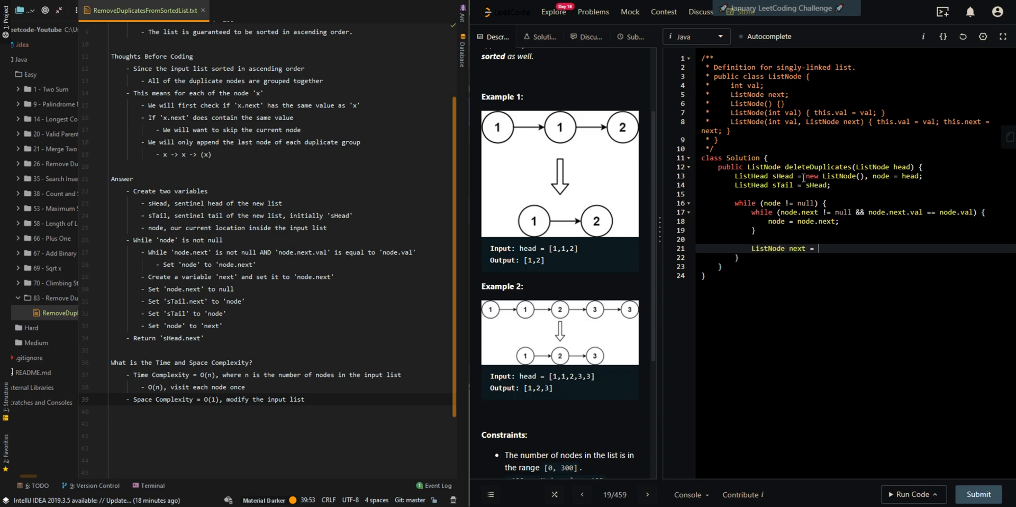
{"action": "type", "text": "node.next;"}
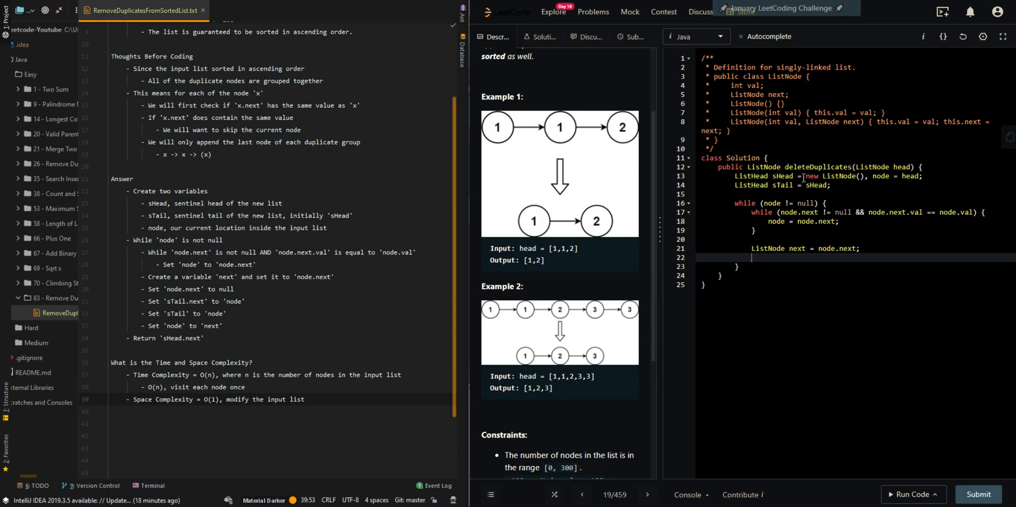
{"action": "type", "text": "node.next = null"}
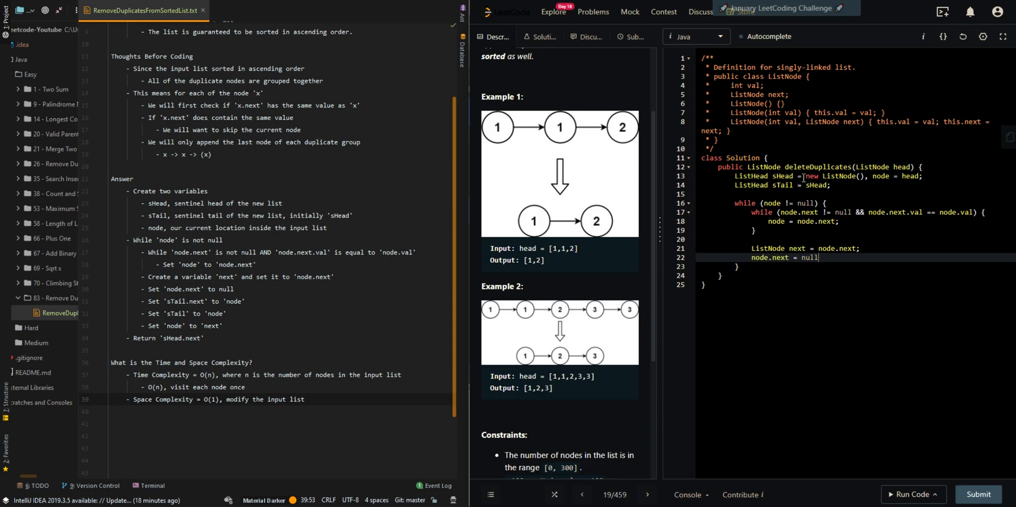
{"action": "type", "text": "s"}
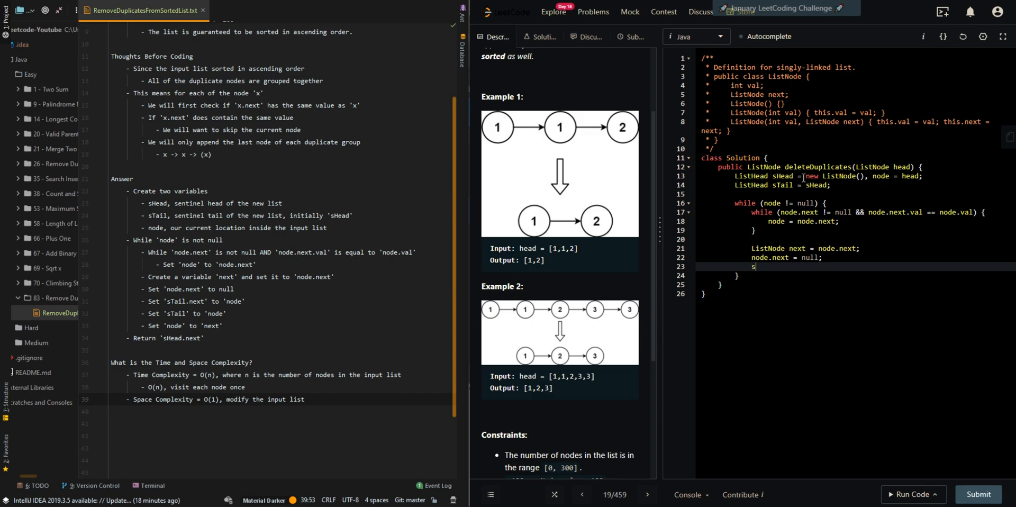
{"action": "type", "text": "Tail."}
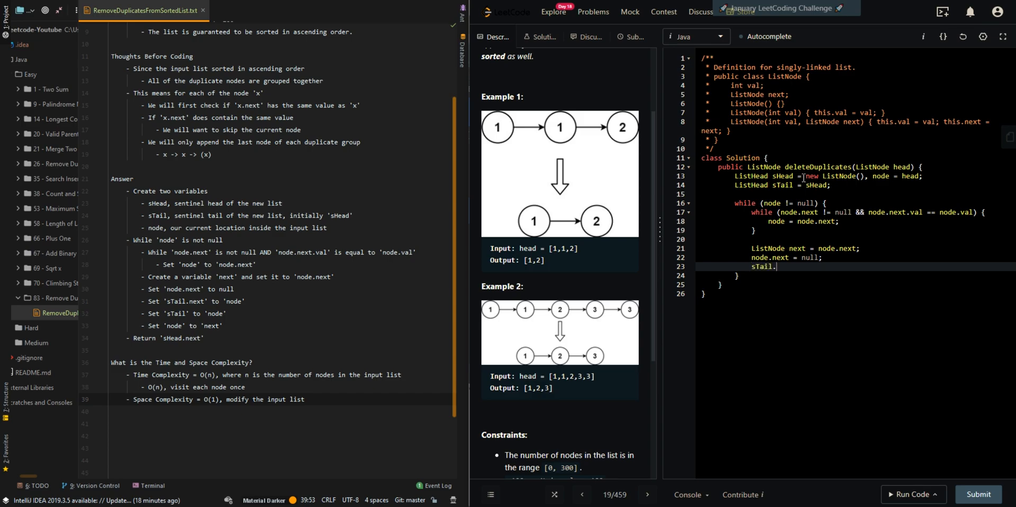
{"action": "type", "text": "next = node;"}
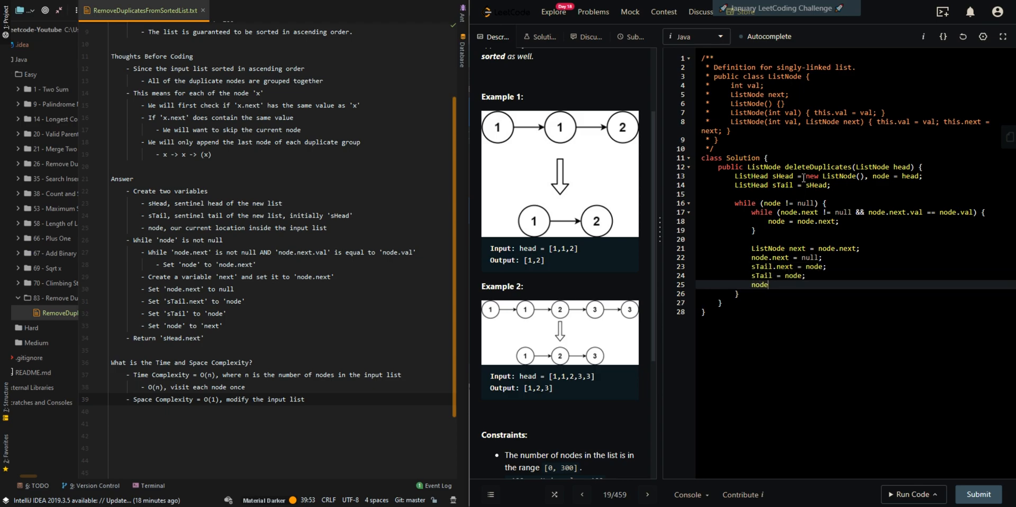
{"action": "type", "text": "= next;l"}
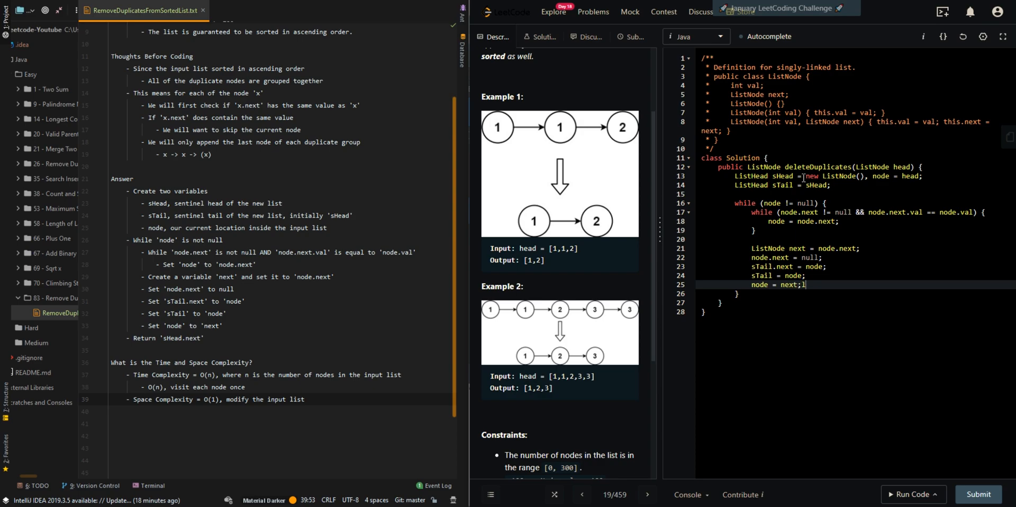
Return sHead.next at the end of the method.
{"action": "type", "text": "return"}
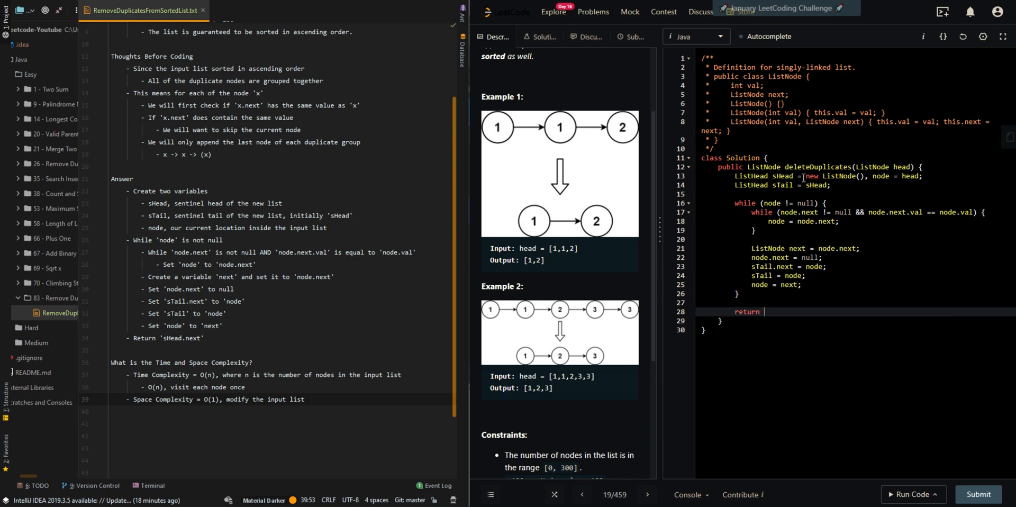
{"action": "type", "text": "sHead.h"}
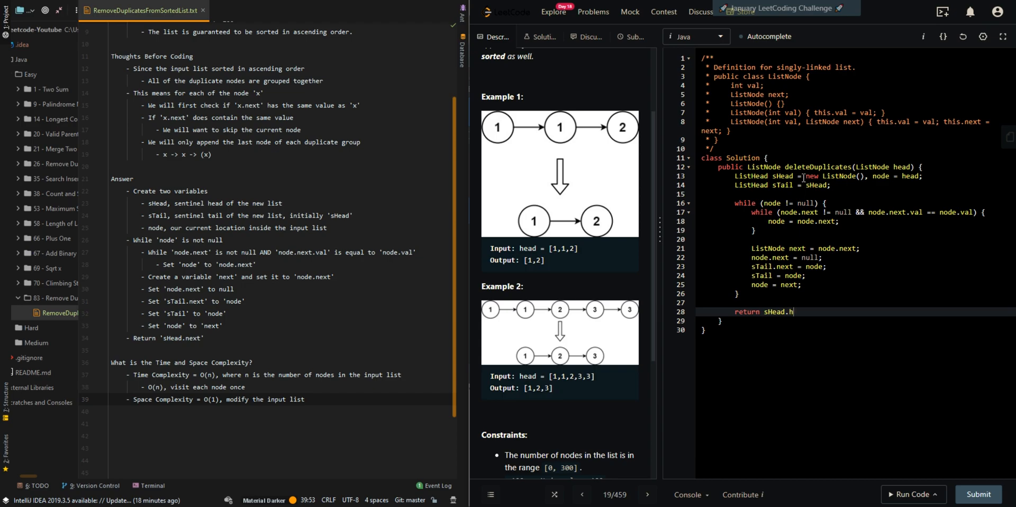
{"action": "type", "text": "ext;"}
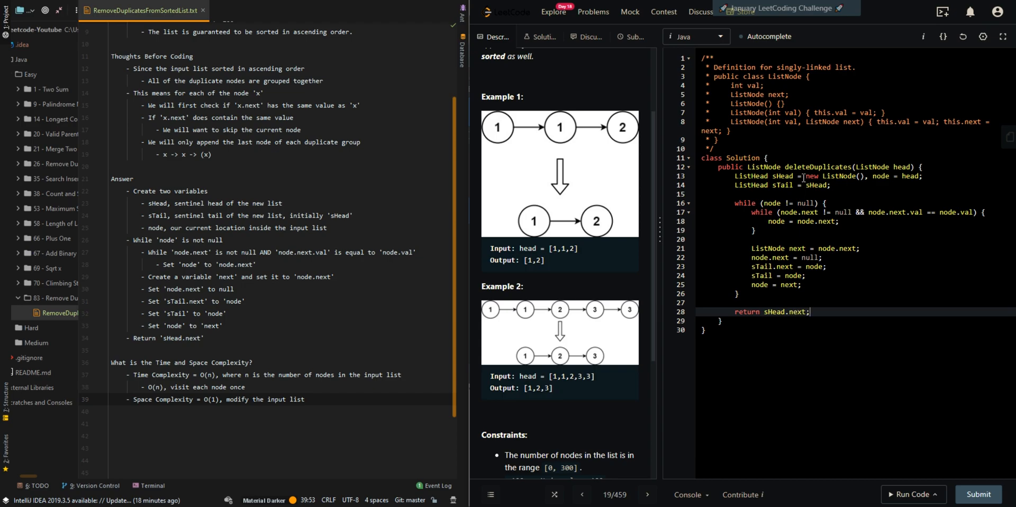
{"action": "mouse_move", "coordinate": [836, 440]}
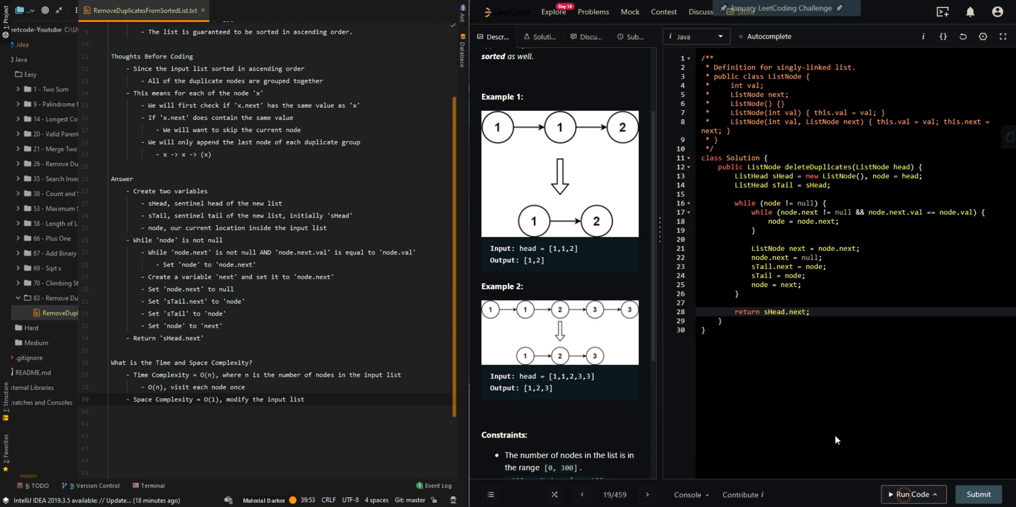
Run the code, fix the ListHead type to ListNode, and submit for an accepted 1 ms result.
{"action": "left_click", "coordinate": [912, 493]}
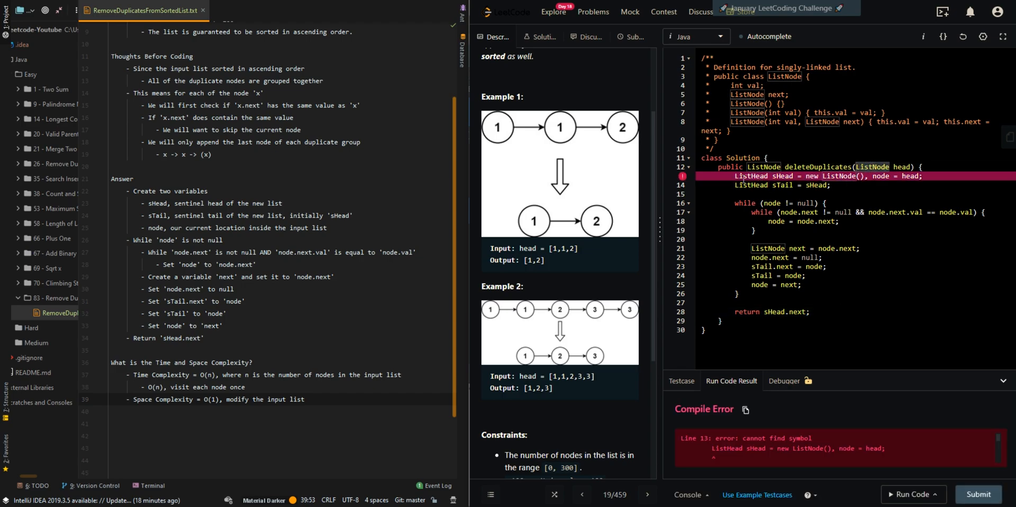
{"action": "left_click", "coordinate": [876, 308]}
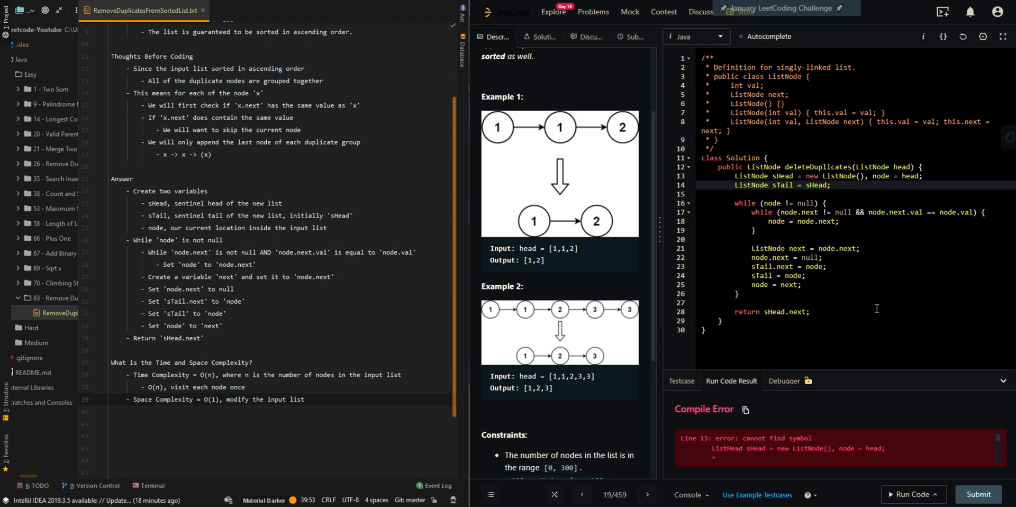
{"action": "left_click", "coordinate": [978, 494]}
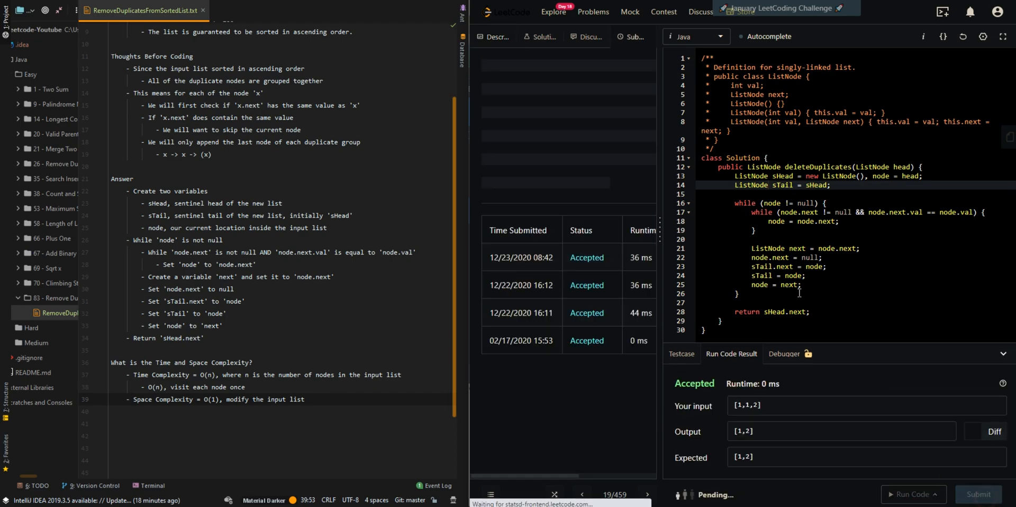
{"action": "left_click", "coordinate": [978, 493]}
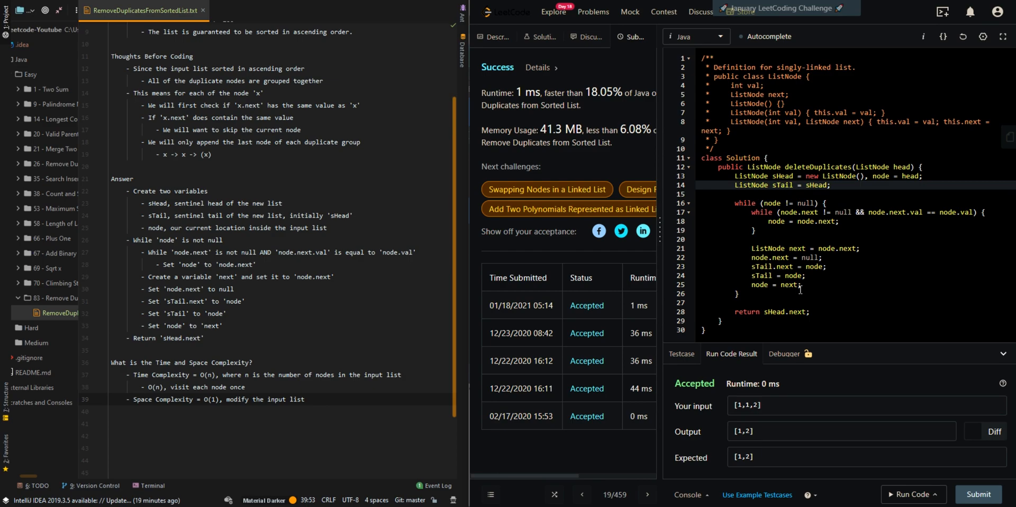